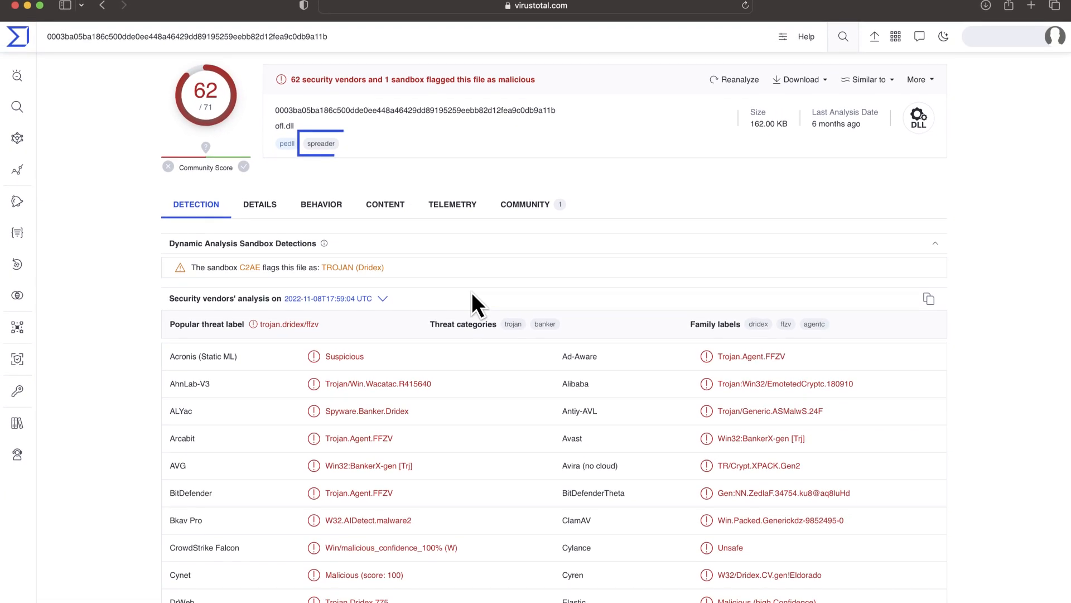
Step: Review the Ryuk sample's crowdsourced YARA rule matches on its Detection tab
scroll("down", 3)
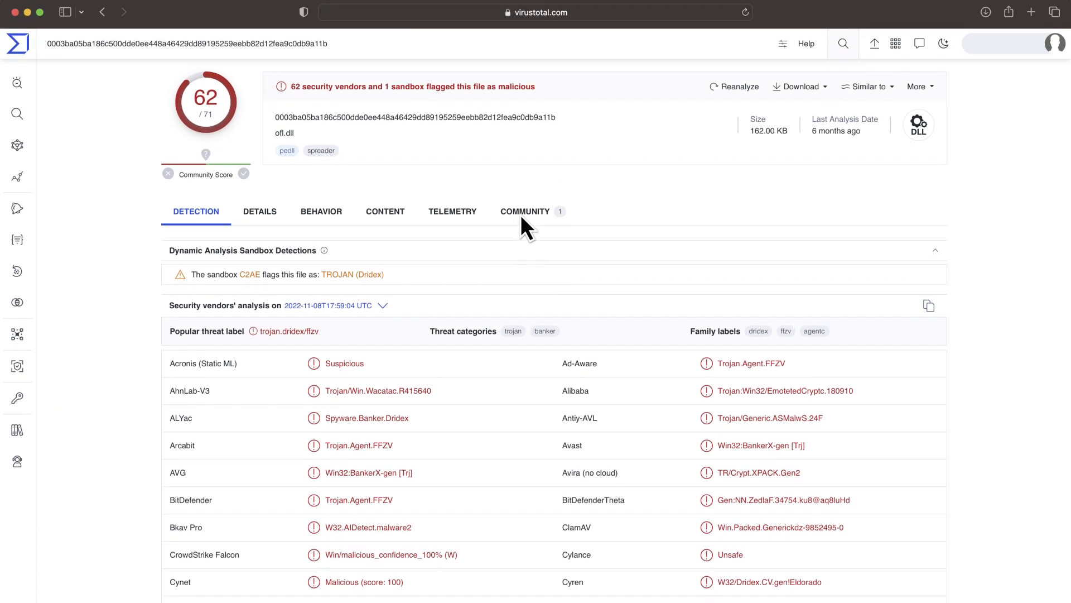
left_click(525, 211)
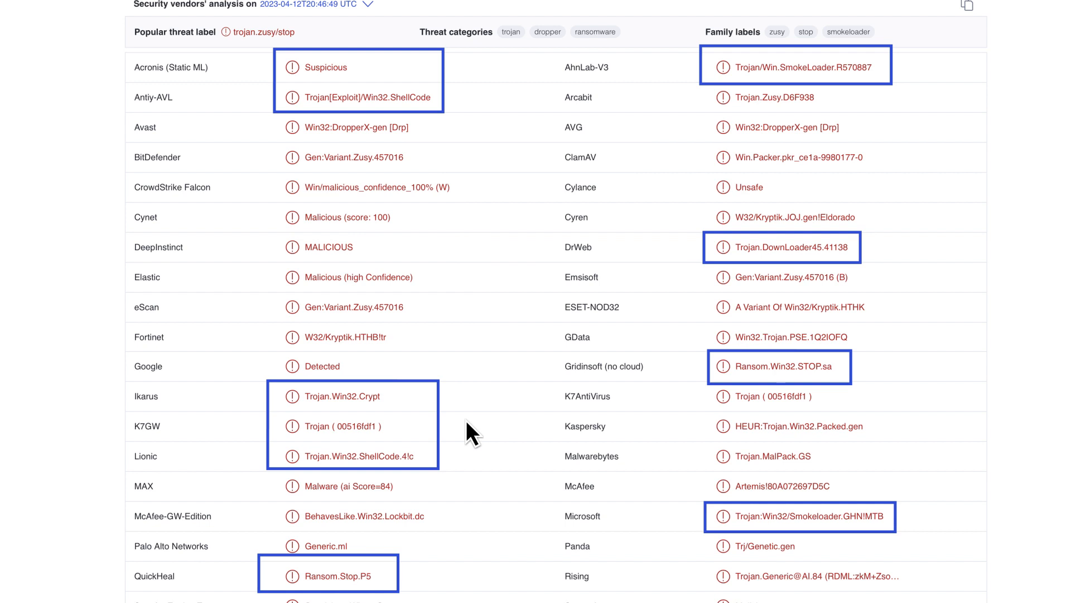
mouse_move(440, 571)
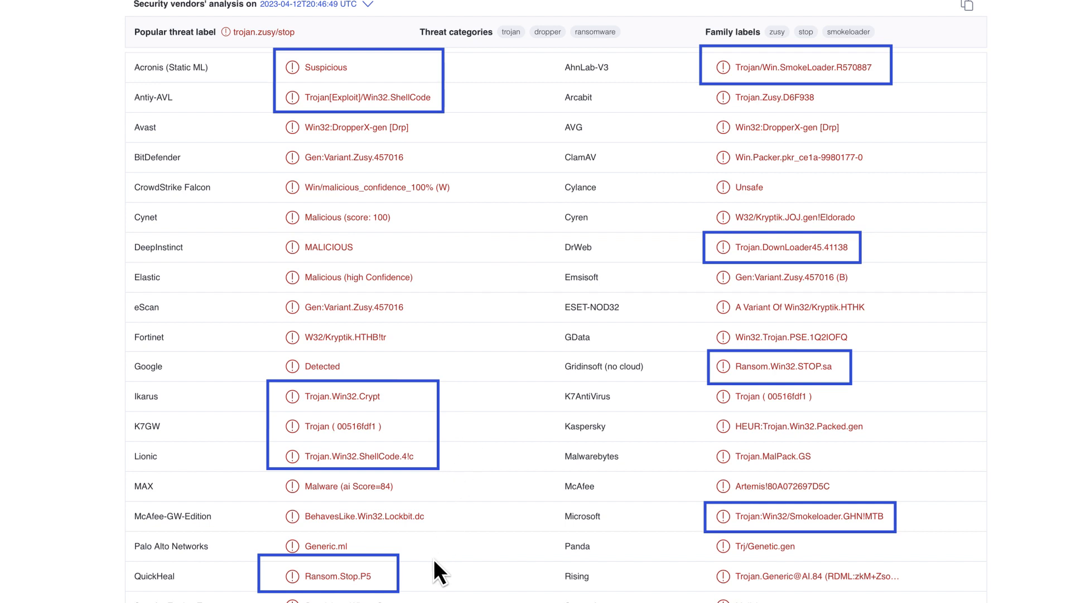
mouse_move(533, 578)
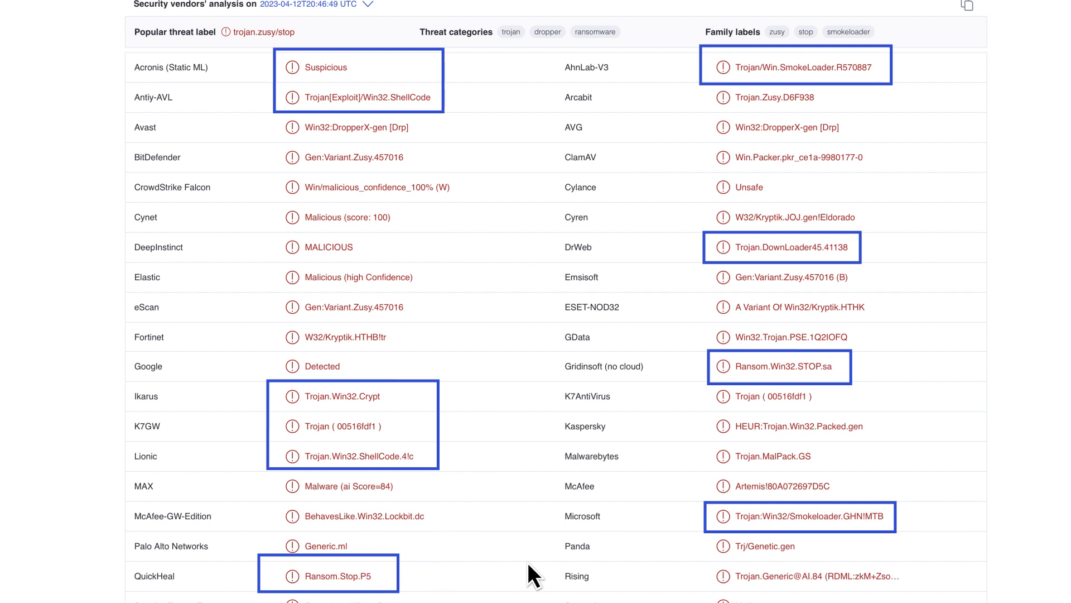
mouse_move(872, 553)
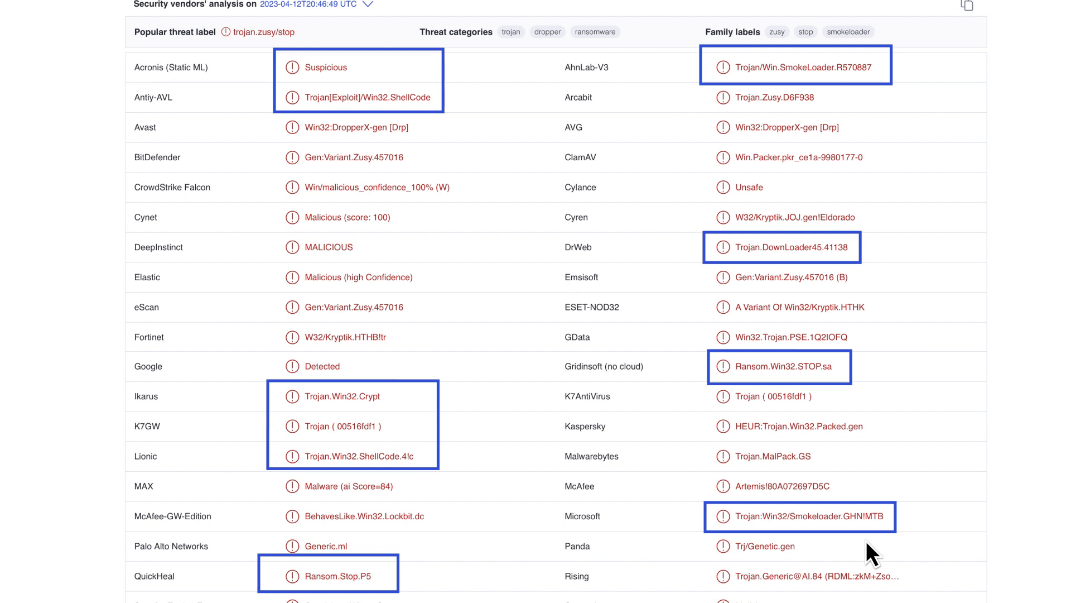
mouse_move(885, 380)
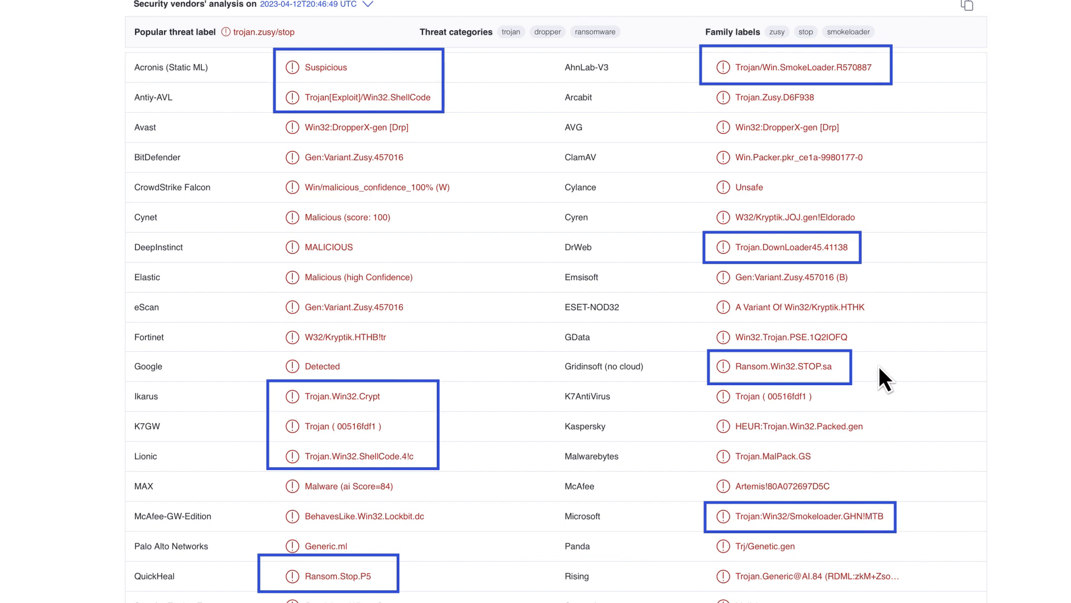
mouse_move(875, 280)
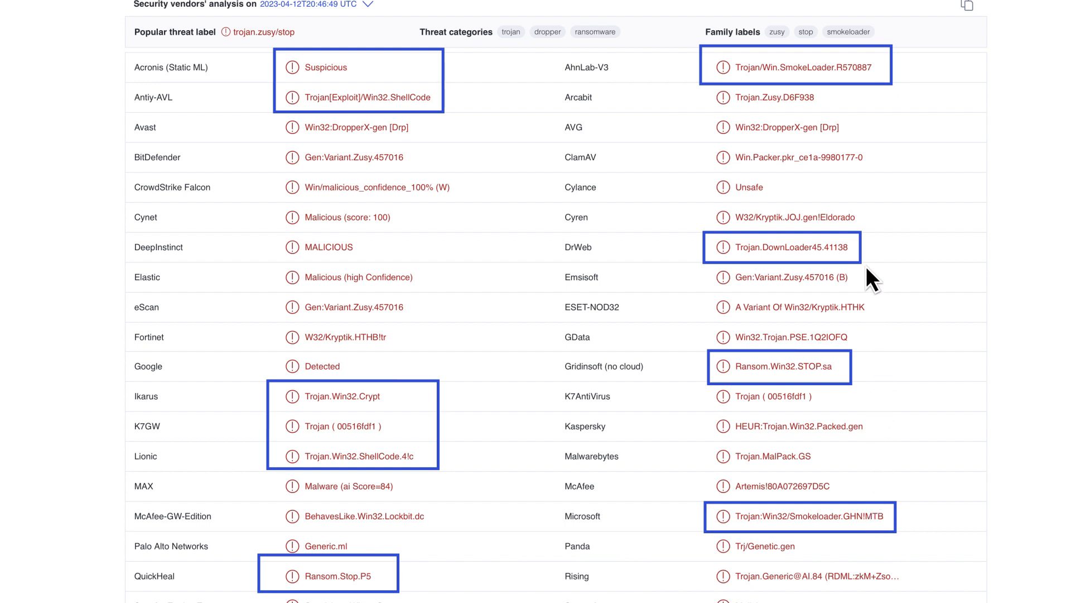
mouse_move(902, 116)
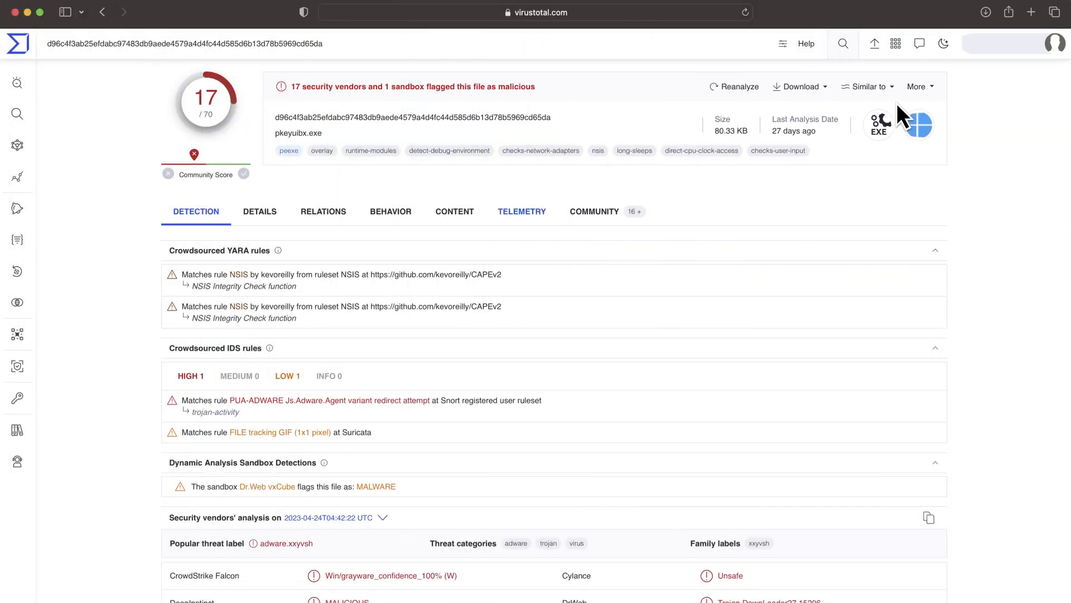
scroll("down", 3)
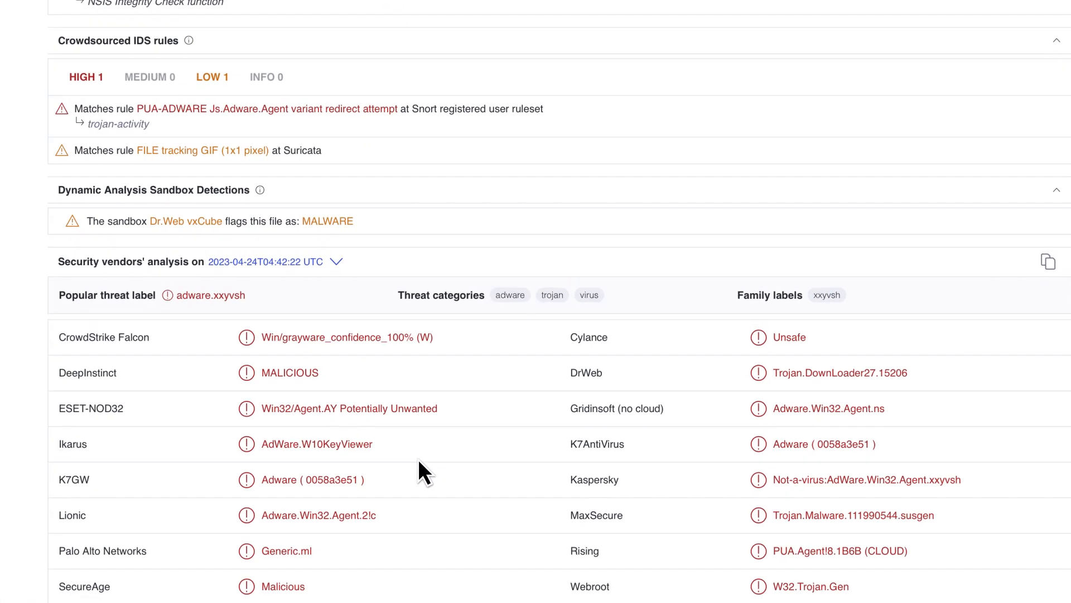
scroll("down", 3)
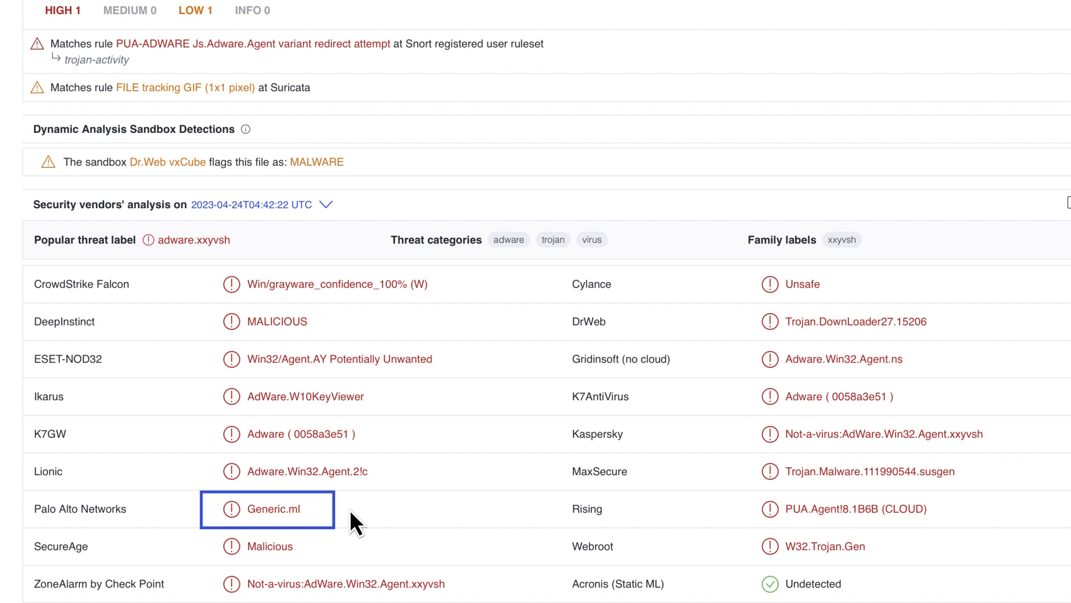
mouse_move(634, 531)
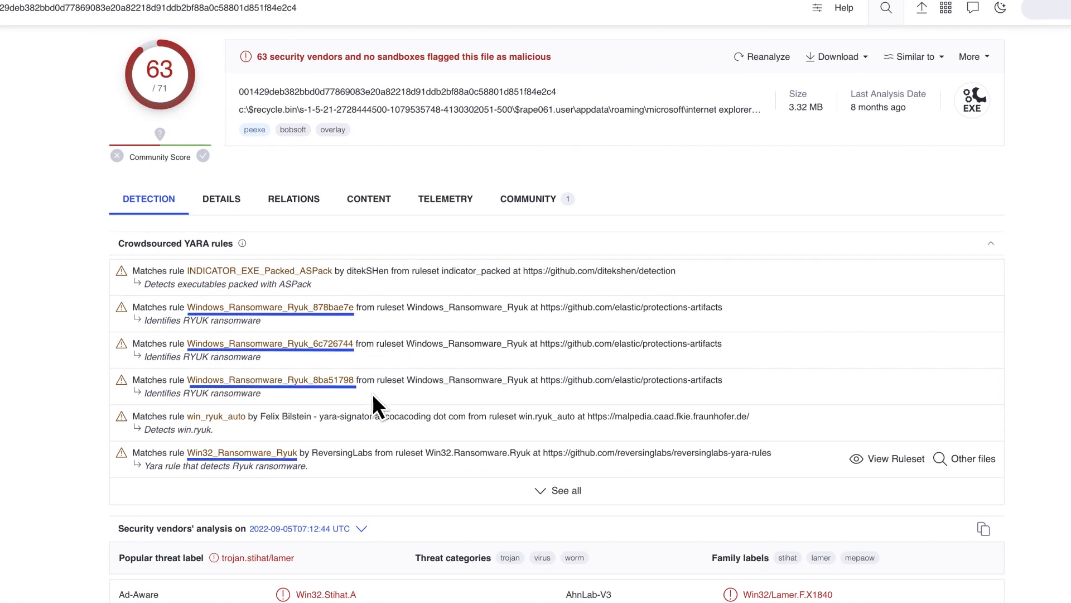
mouse_move(380, 459)
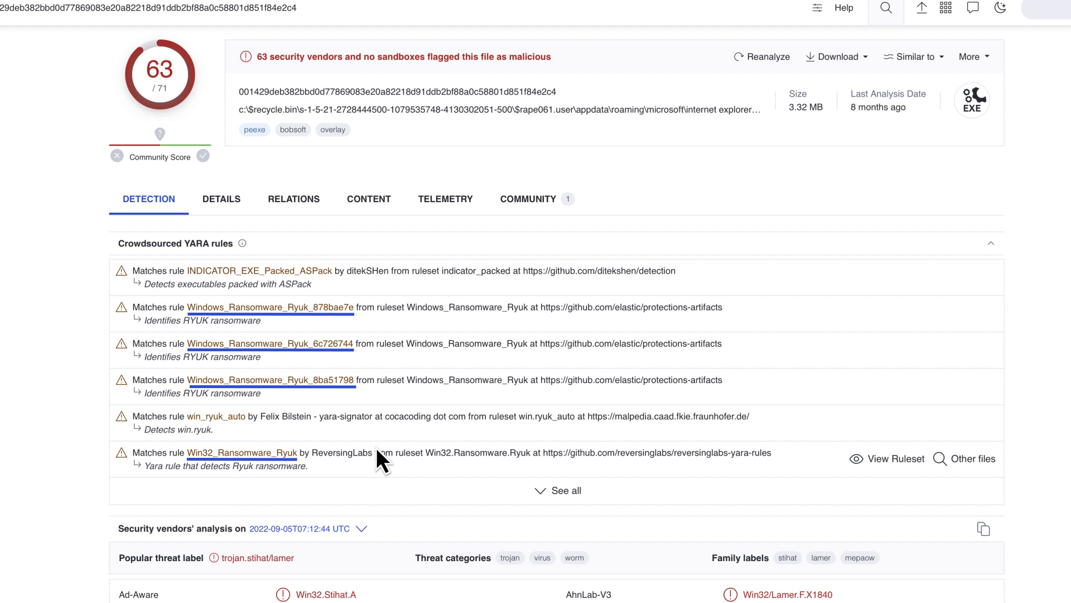
Step: Scroll on to reach the Nitol sample report with its crowdsourced YARA matches
scroll("down", 3)
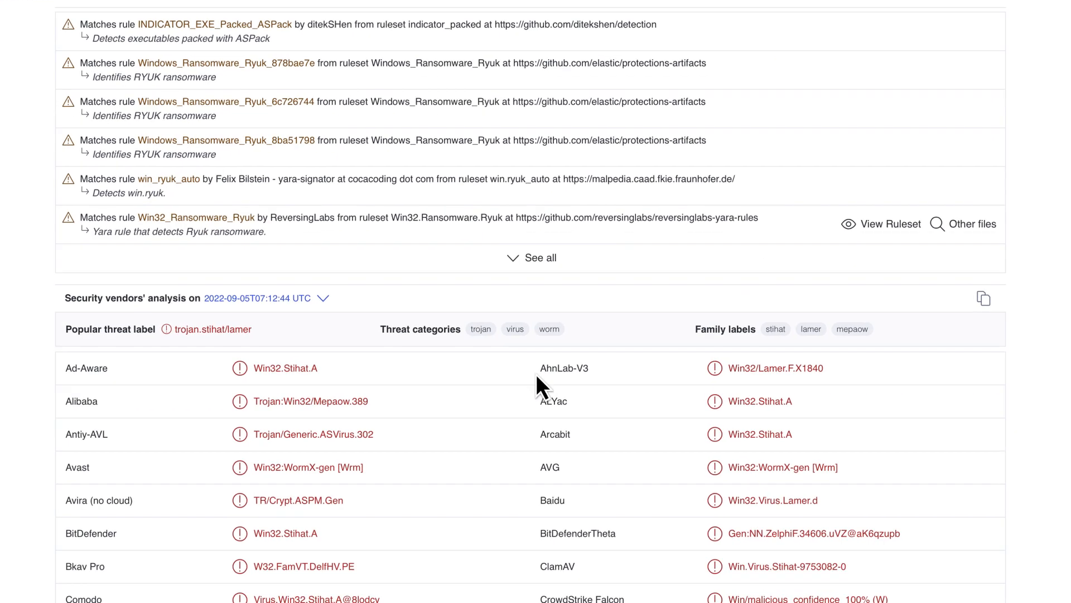
scroll("down", 3)
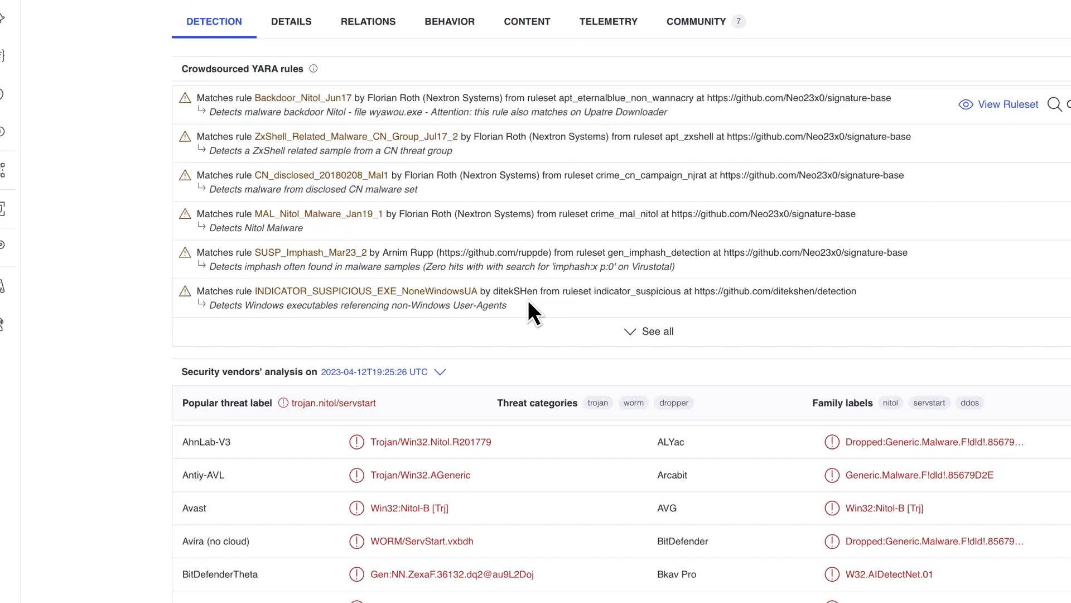
scroll("down", 3)
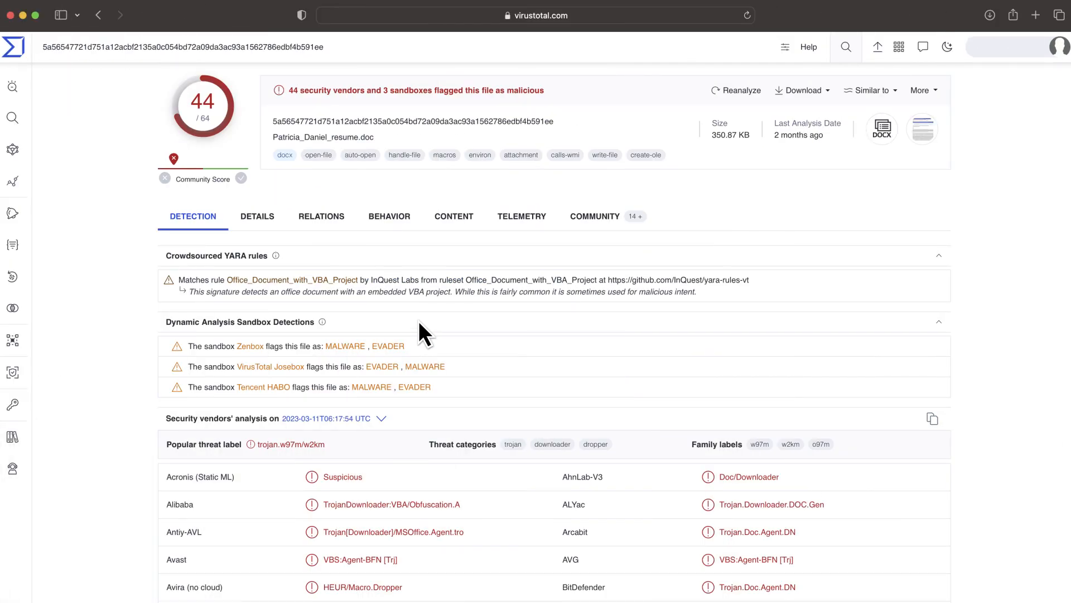
Step: Scroll through the resume document and RedLine reports to the Hoyle Card Games patch worm tagged spreader
scroll("down", 3)
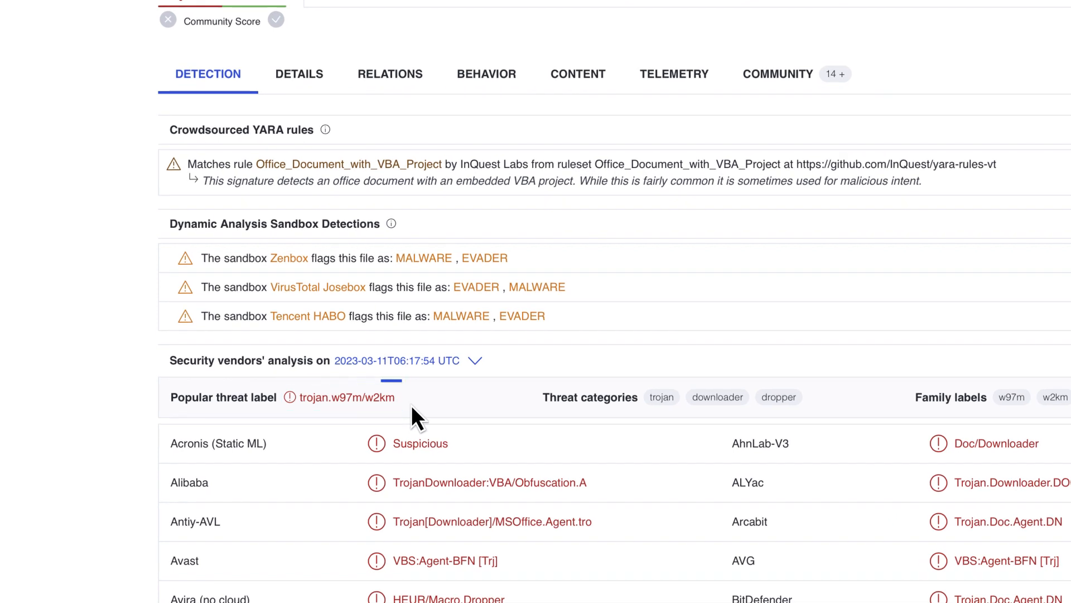
scroll("down", 3)
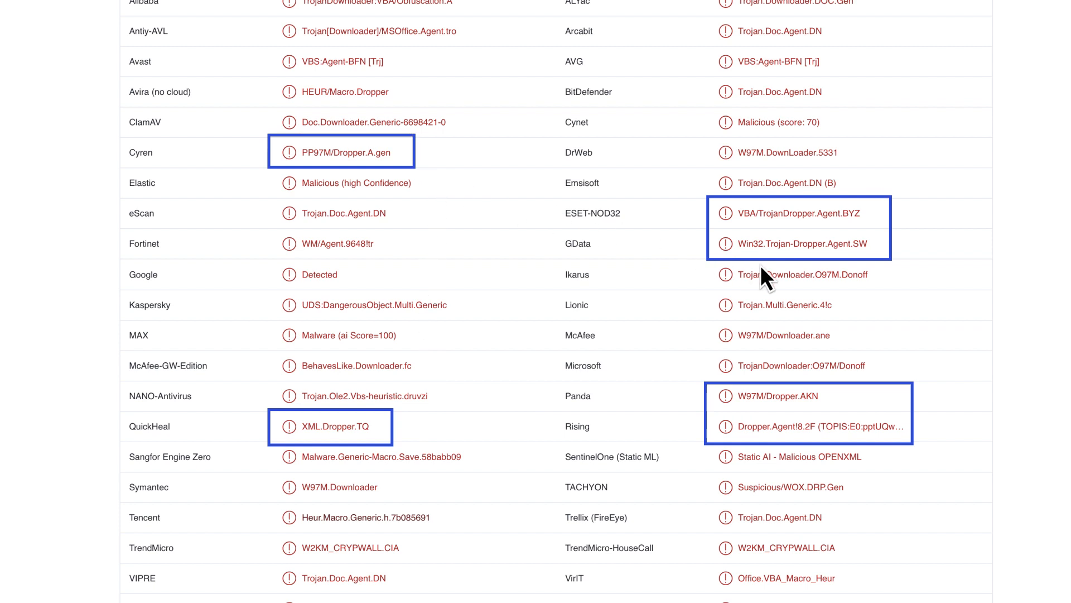
mouse_move(820, 479)
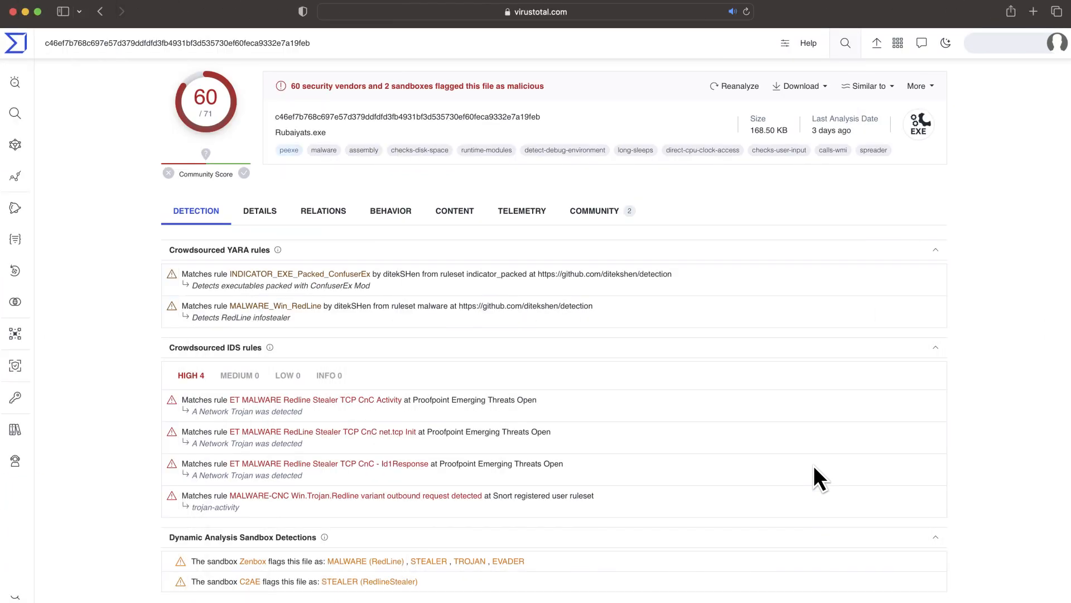
scroll("down", 3)
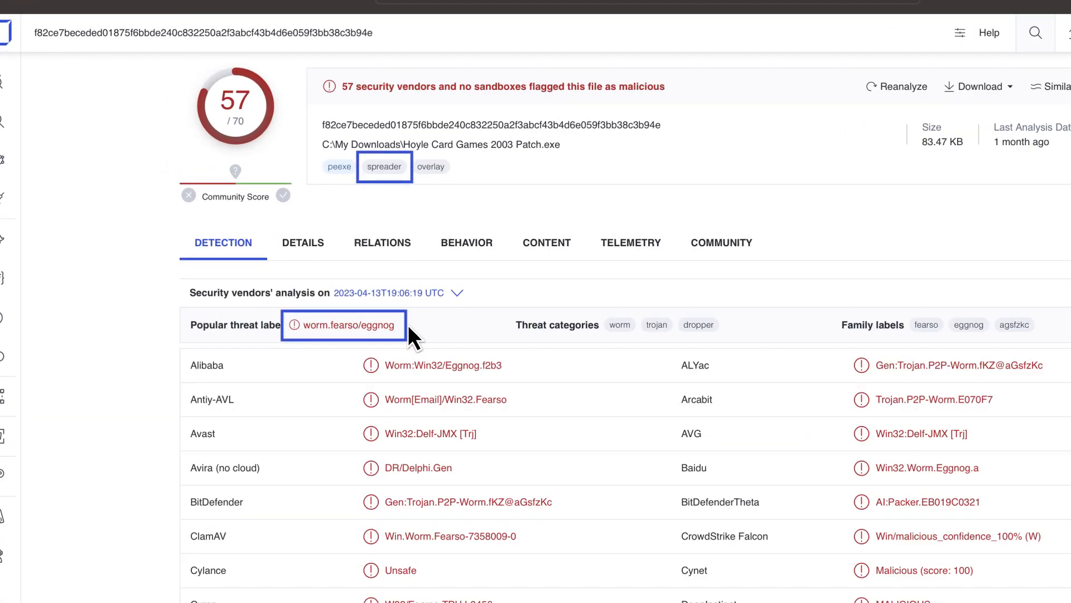
scroll("down", 3)
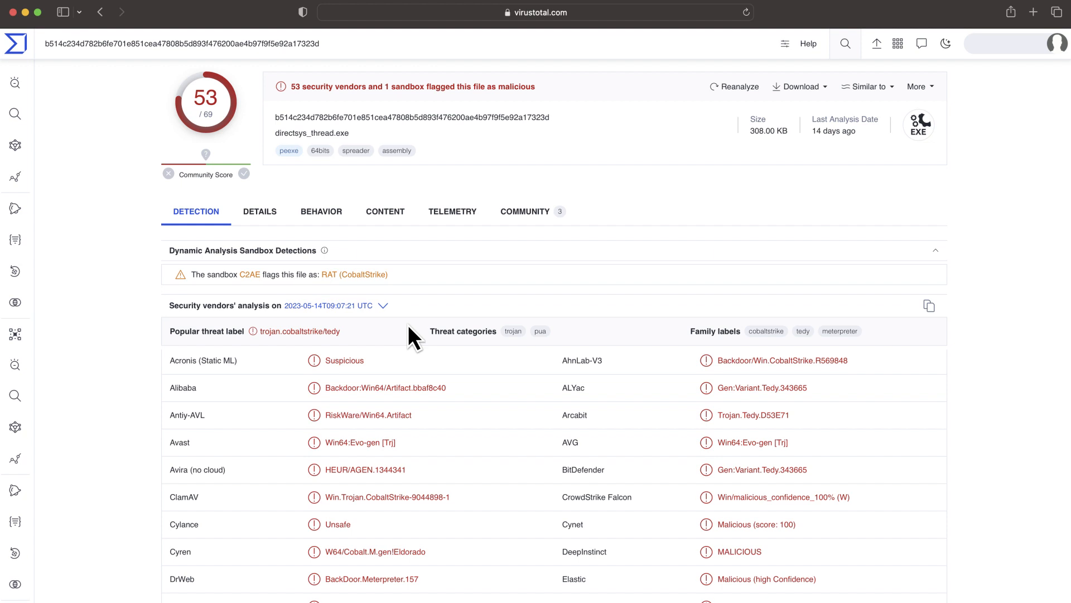
Step: Review the directsys_thread.exe Detection tab with its CobaltStrike detections
scroll("down", 3)
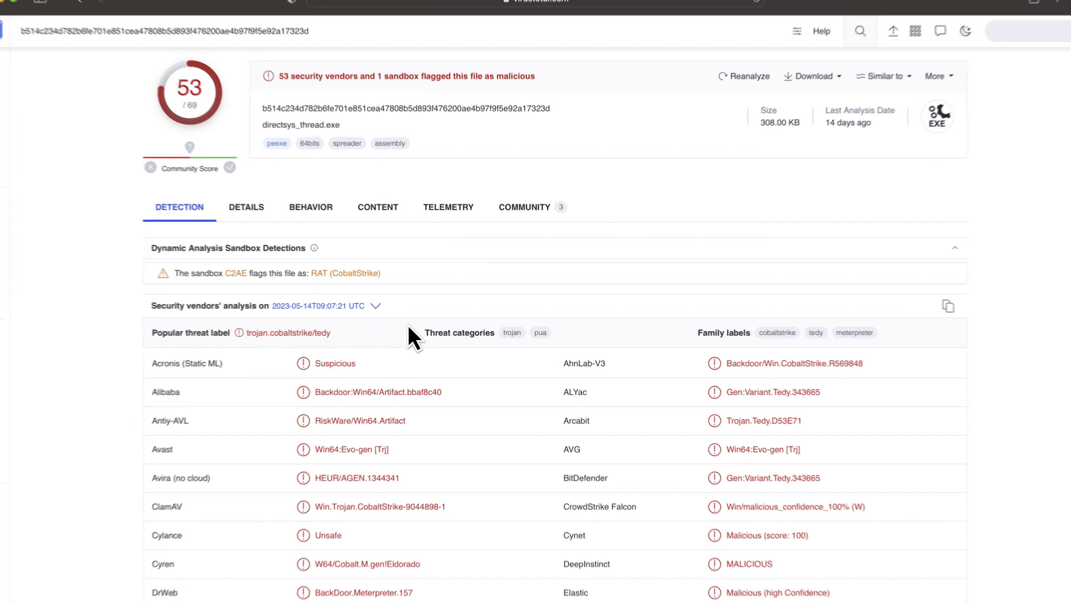
scroll("down", 3)
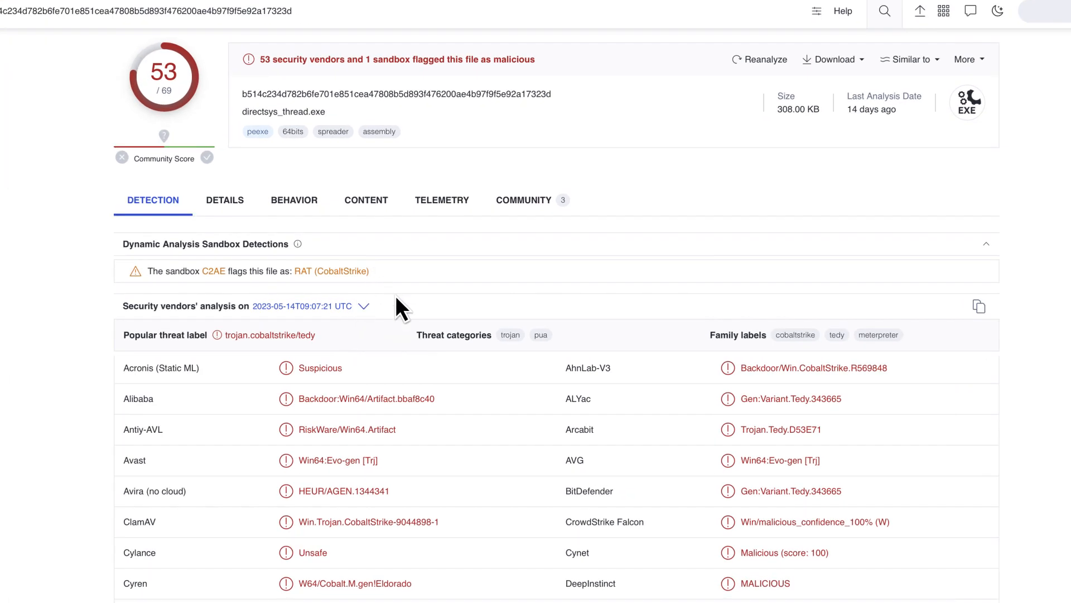
scroll("down", 3)
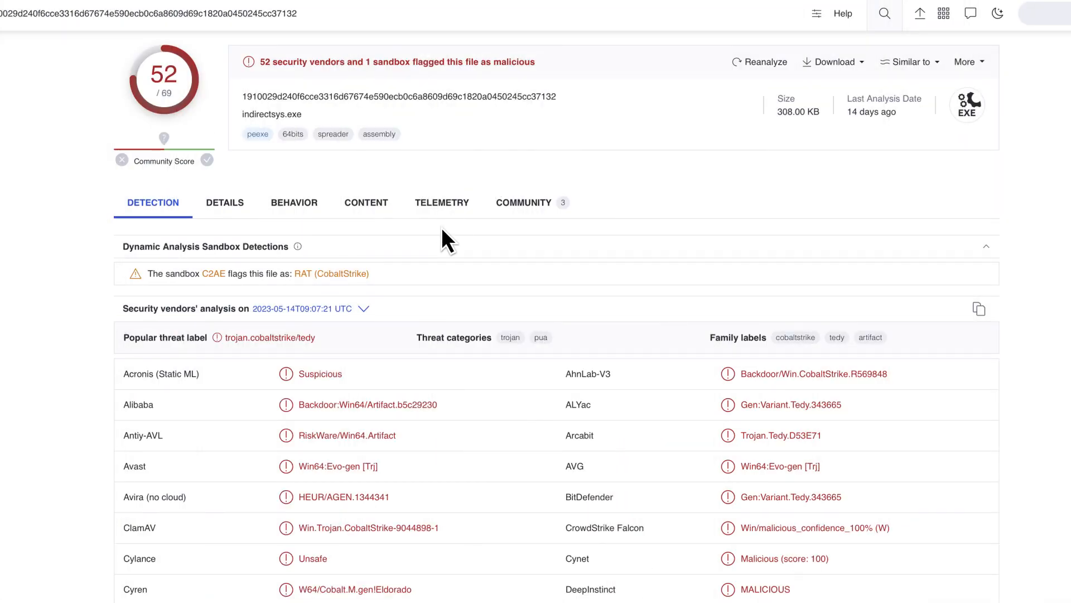
mouse_move(362, 344)
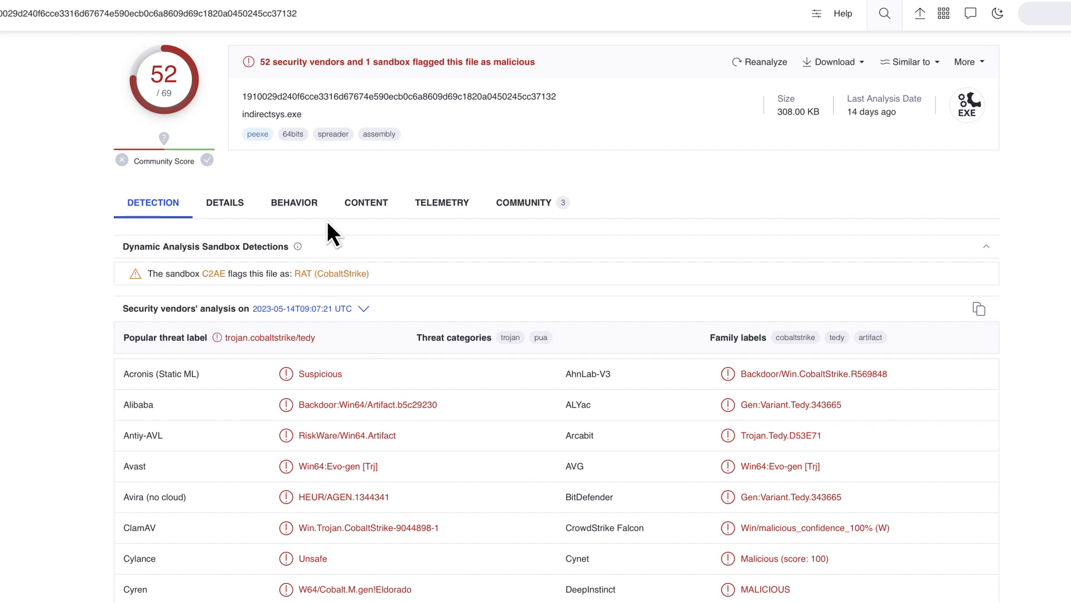
Step: View the indirectsys.exe report's Detection tab and its CobaltStrike matches
left_click(293, 202)
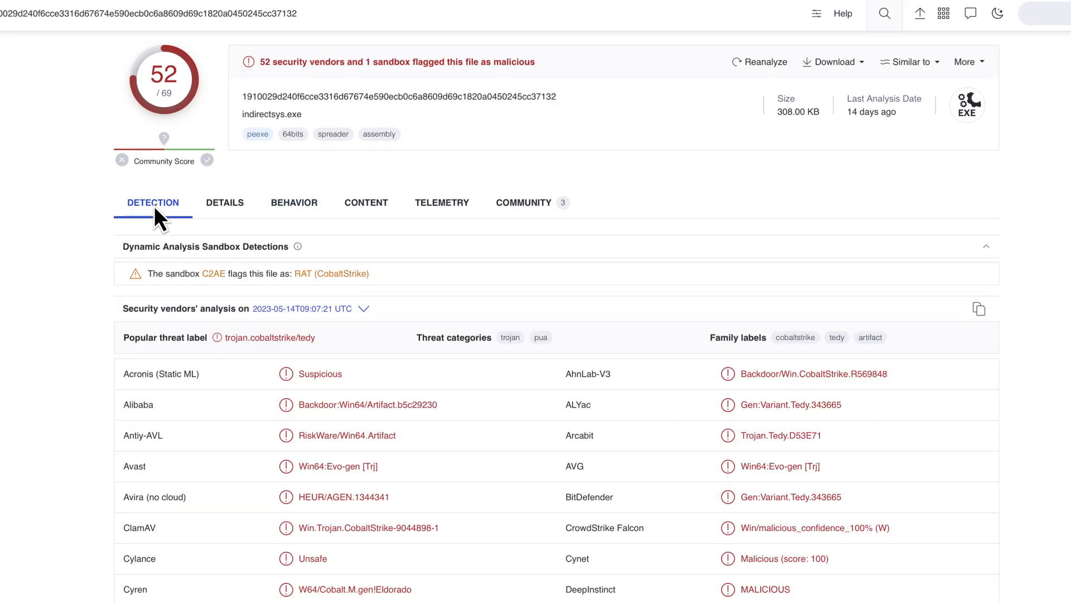
scroll("down", 3)
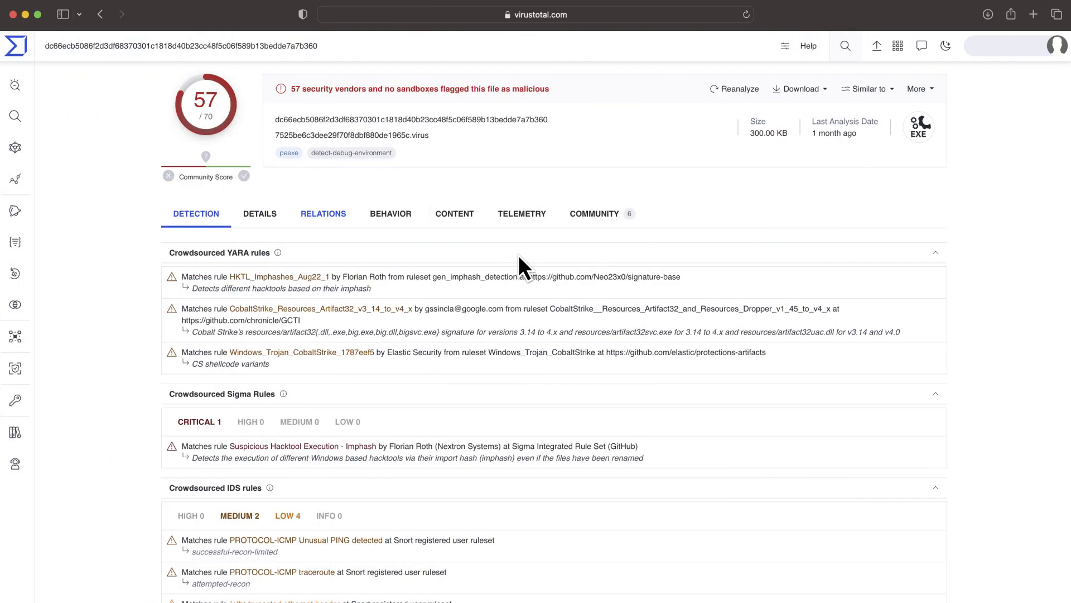
mouse_move(559, 395)
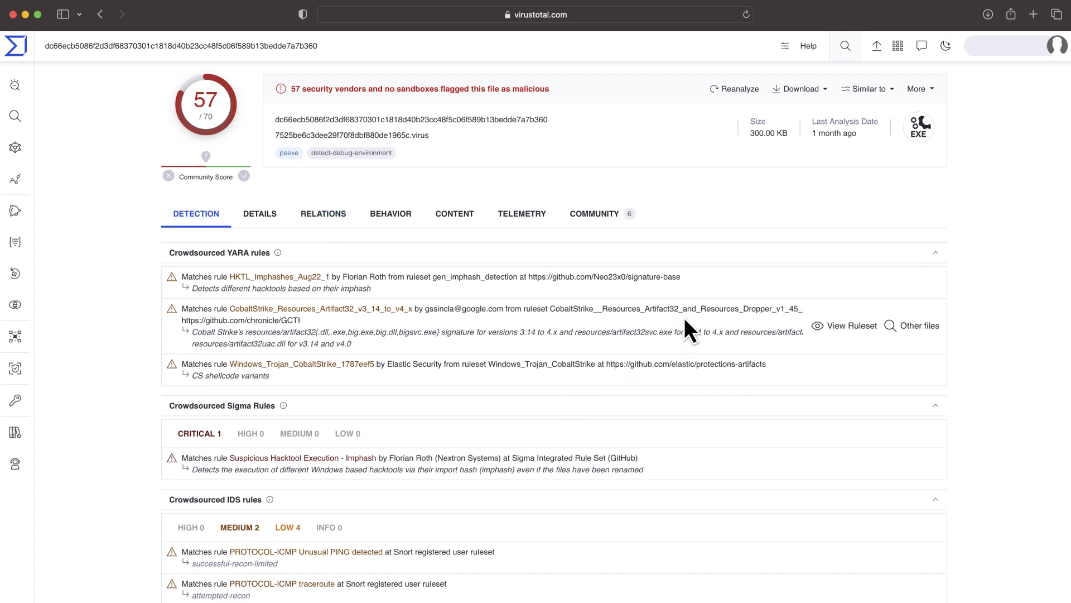
mouse_move(847, 348)
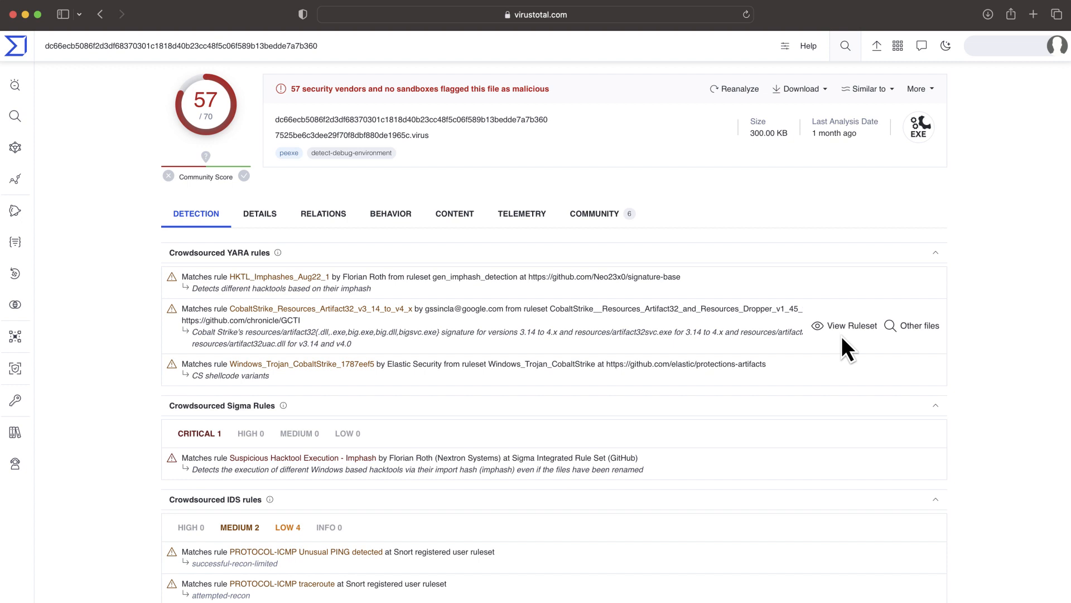
Step: Navigate to the eaeb5a914m0r1.arm7 ELF report with its Mirai-related Crowdsourced IDS rules
left_click(851, 325)
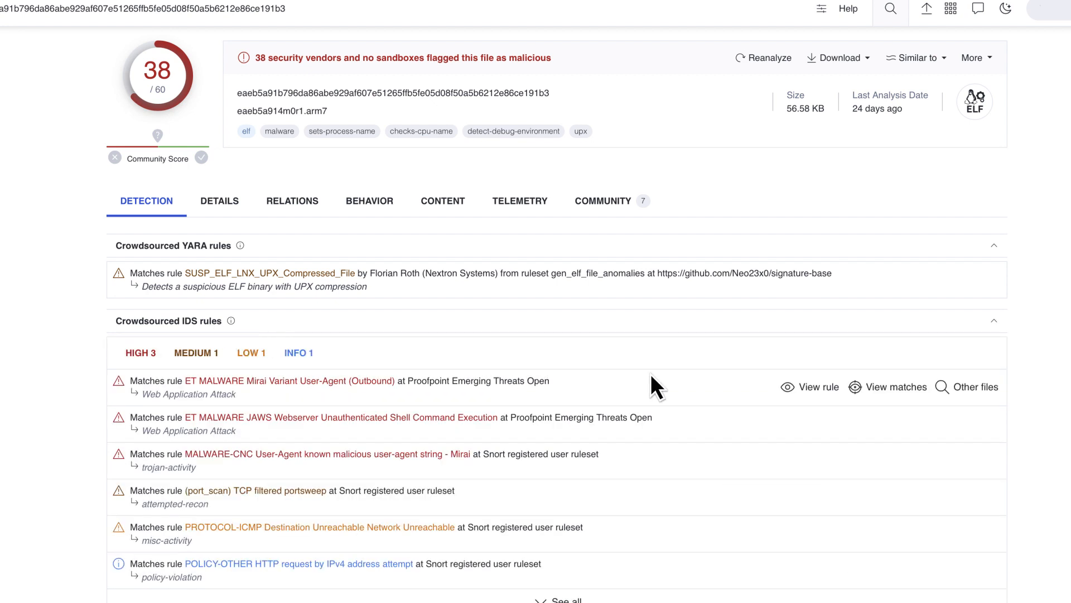
Step: From the Half-Life.exe report, list the other files matching the CobaltStrikeBeacon YARA rule
left_click(810, 387)
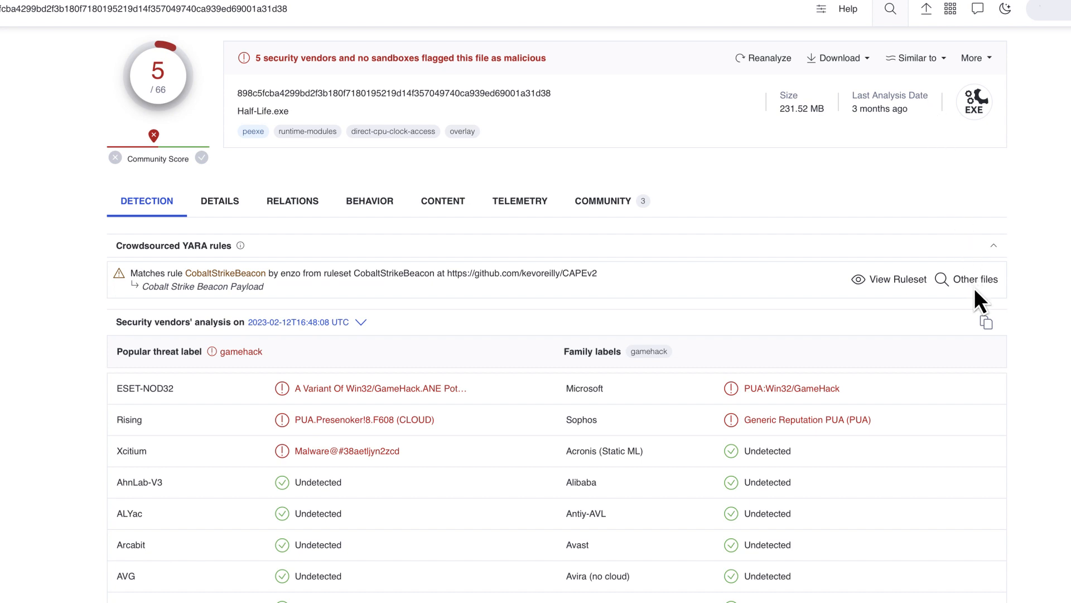
left_click(975, 279)
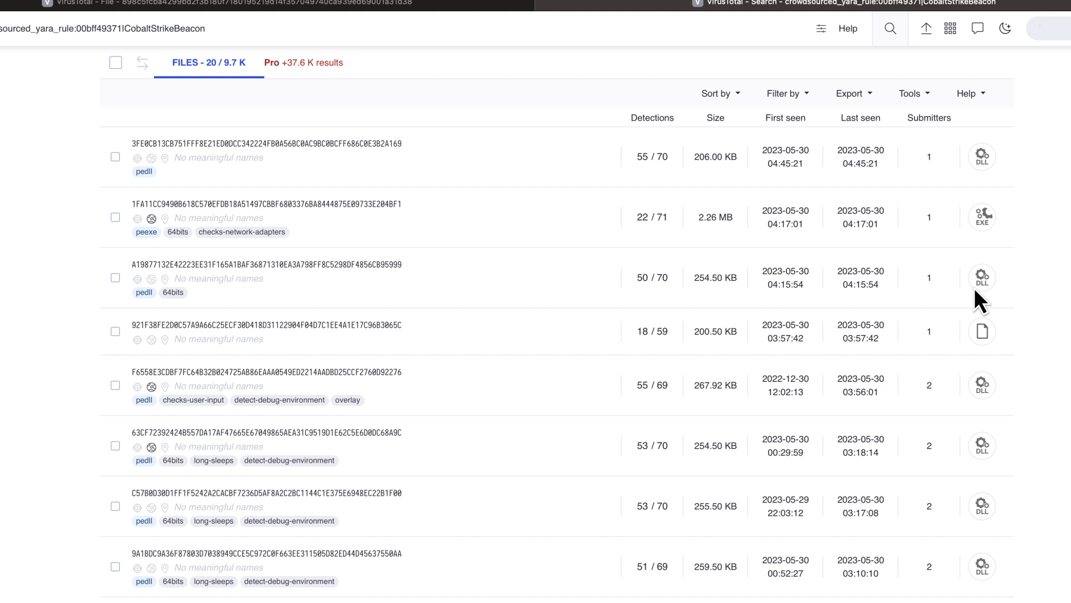
Step: Scroll the CobaltStrikeBeacon search results toward the sample.doc CVE-2022-30190 report
scroll("down", 3)
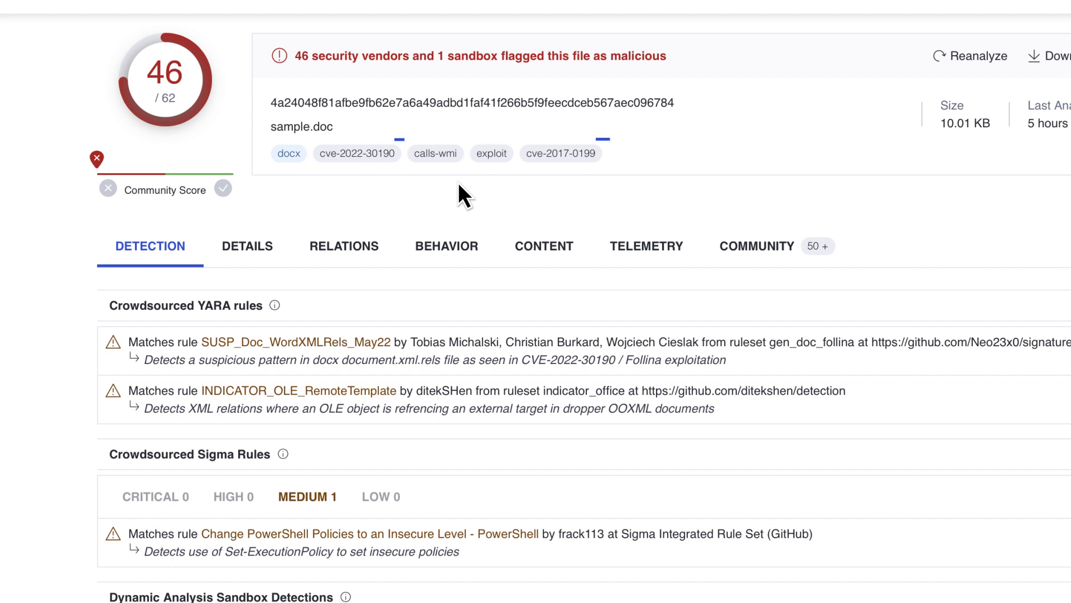
scroll("down", 3)
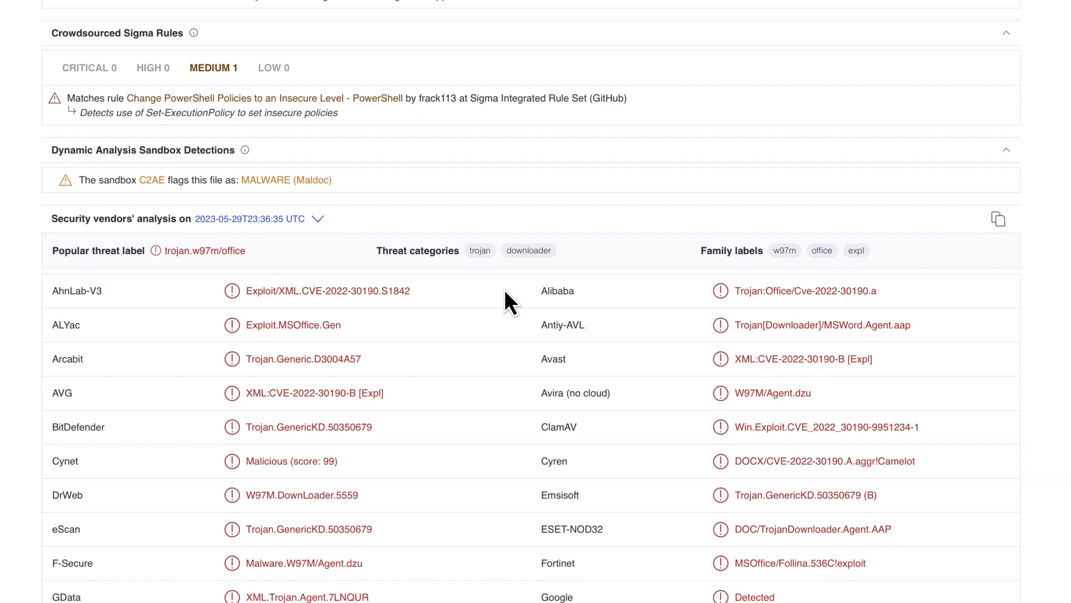
scroll("up", 3)
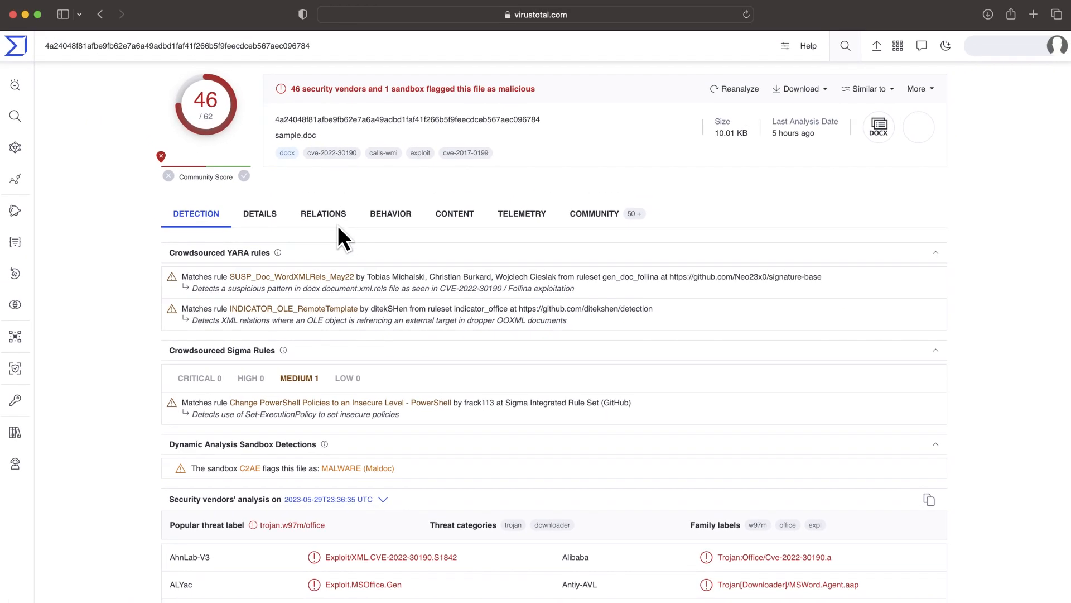
Step: Review sample.doc's Relations: contacted URLs, embedded URLs and contacted domains
left_click(322, 214)
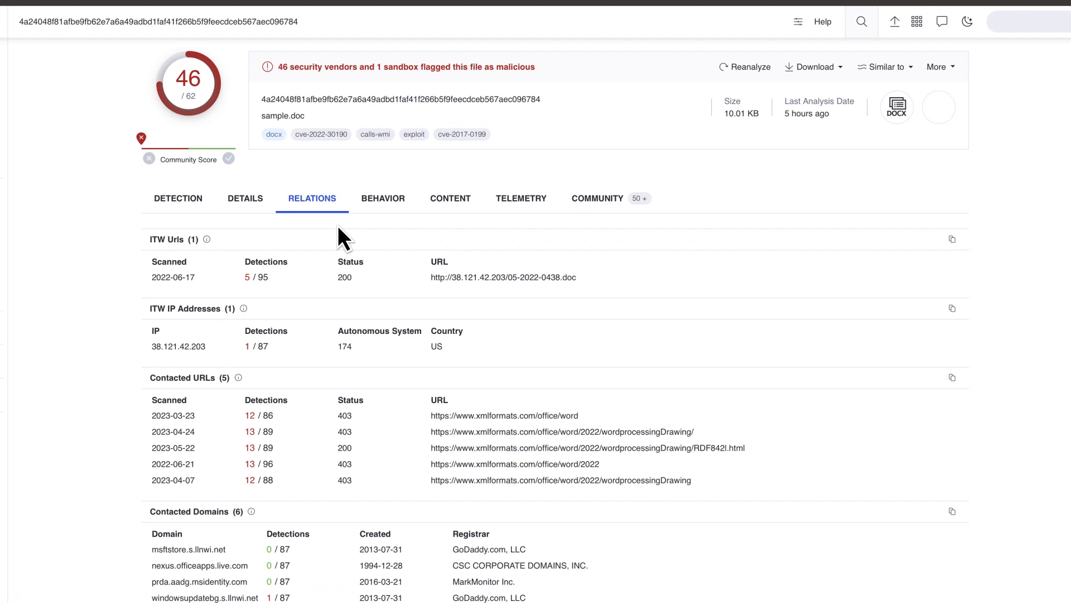
scroll("down", 3)
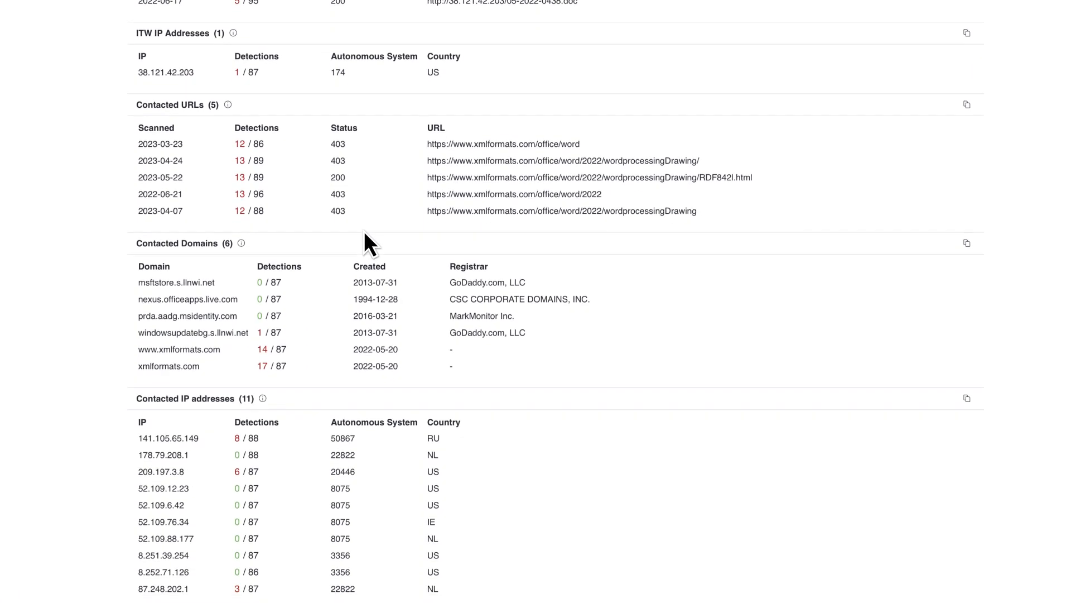
scroll("down", 3)
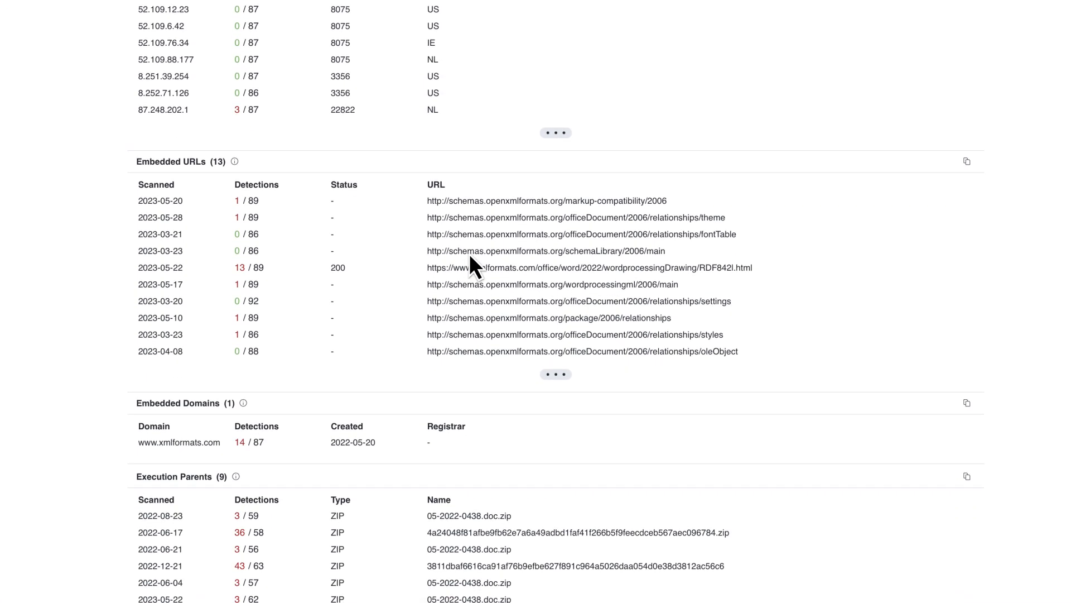
scroll("down", 3)
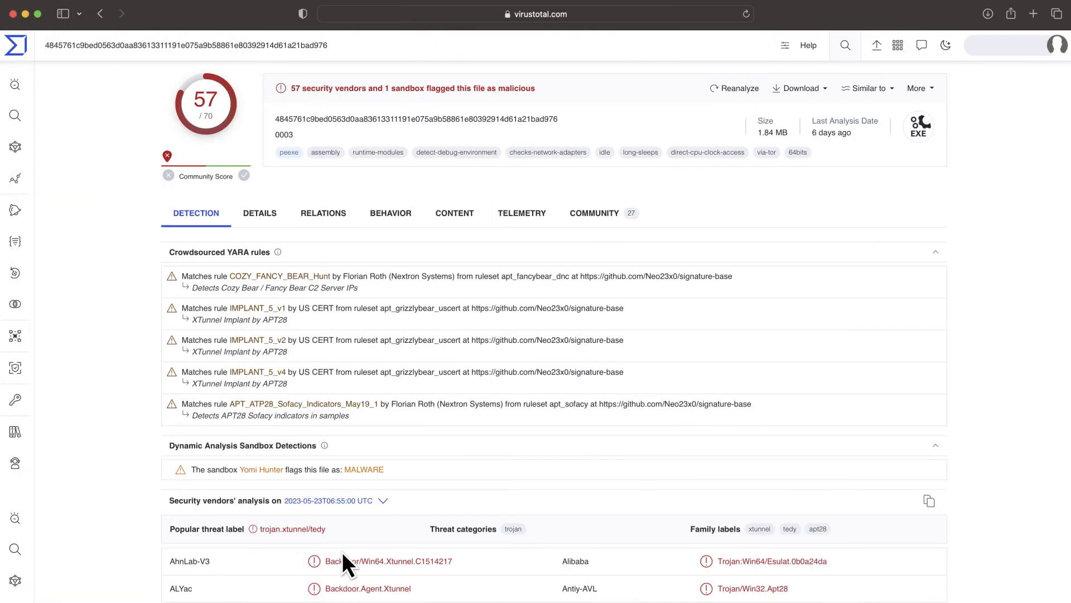
Step: Navigate to the aeinv.dll Detection report, a Microsoft-distributed DLL flagged by 0 of 68 vendors
scroll("down", 3)
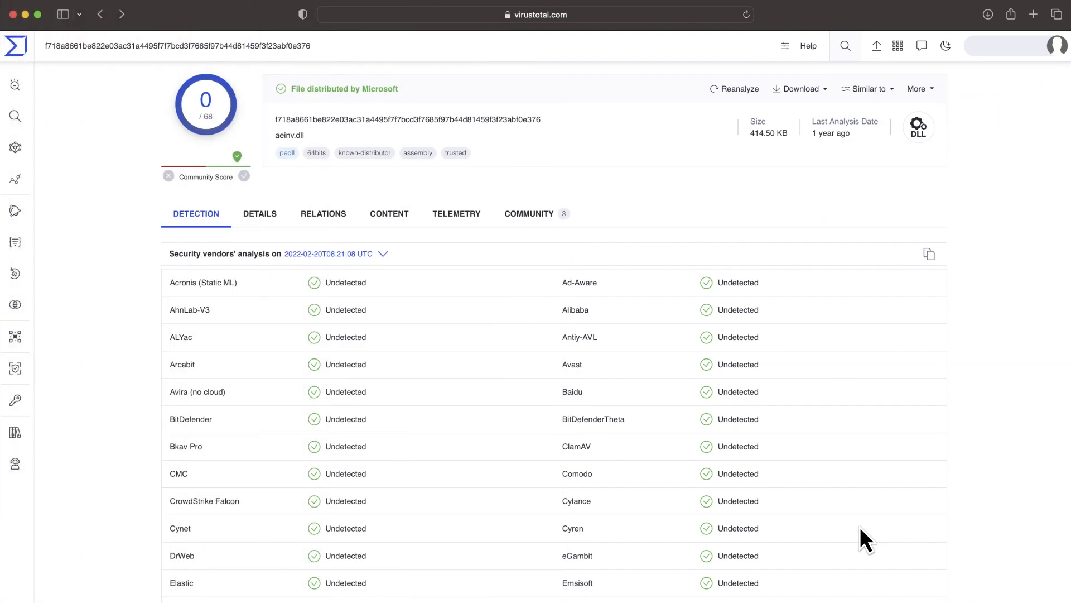
Step: Review aeinv.dll's Community references mentioning Transparent Tribe and APT36
left_click(529, 212)
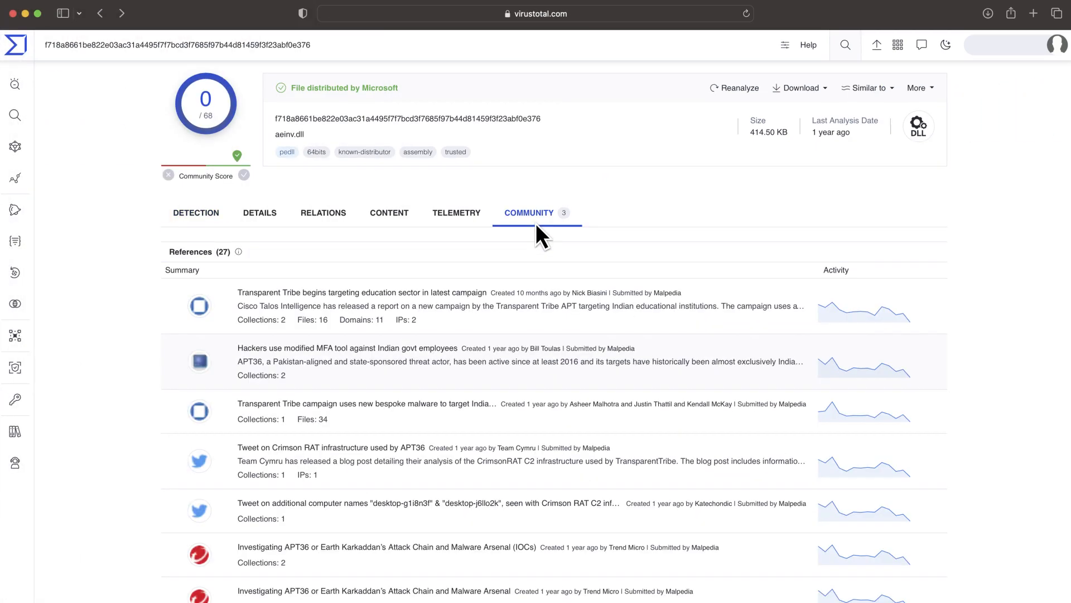
scroll("down", 3)
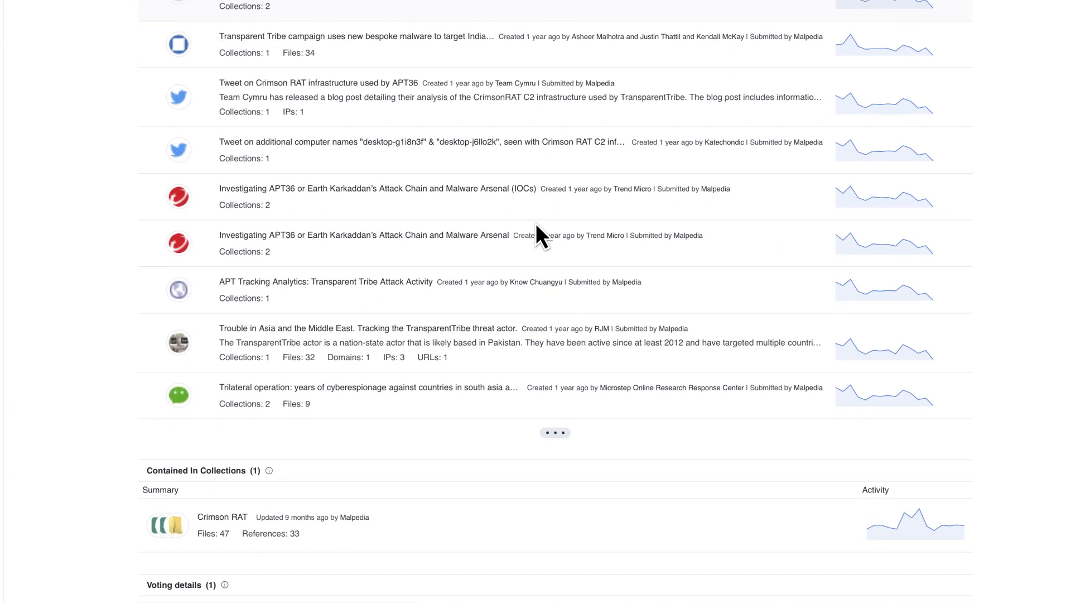
scroll("down", 3)
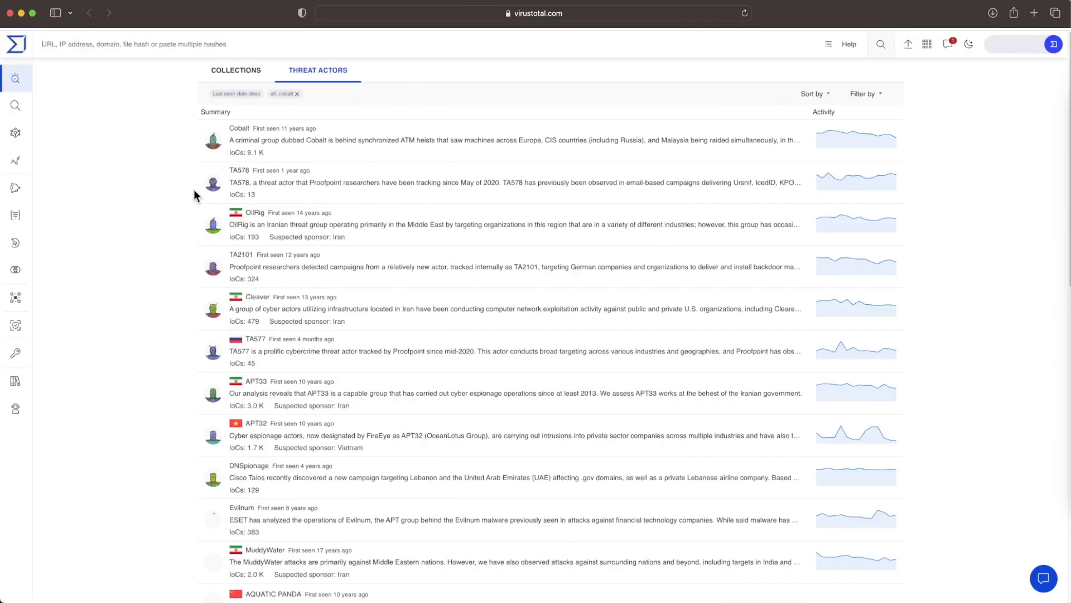
Step: Scroll the threat actor directory and open the MuddyWater profile
scroll("down", 3)
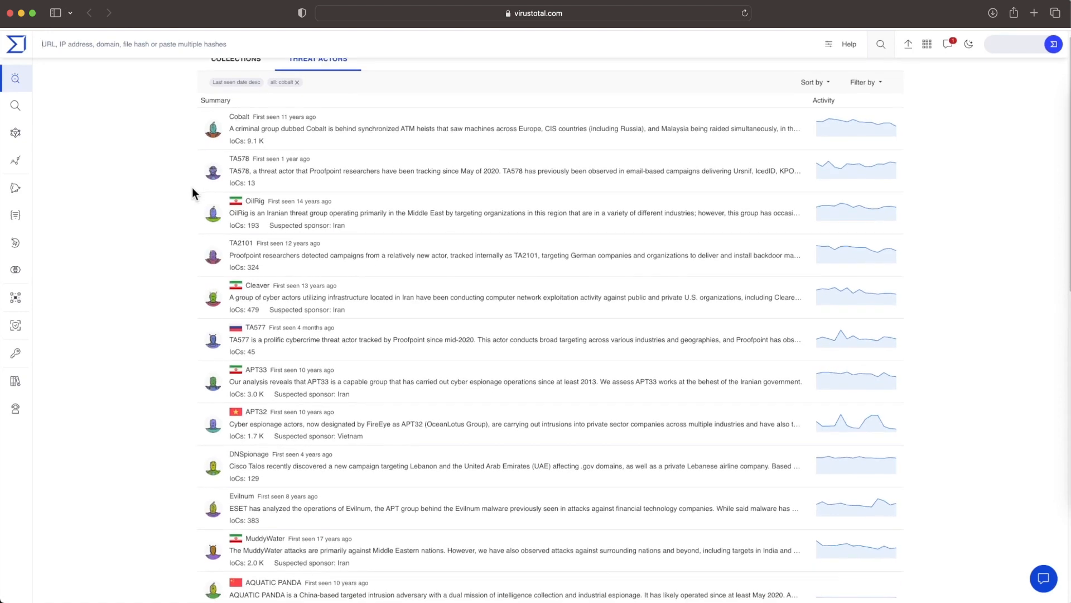
scroll("down", 3)
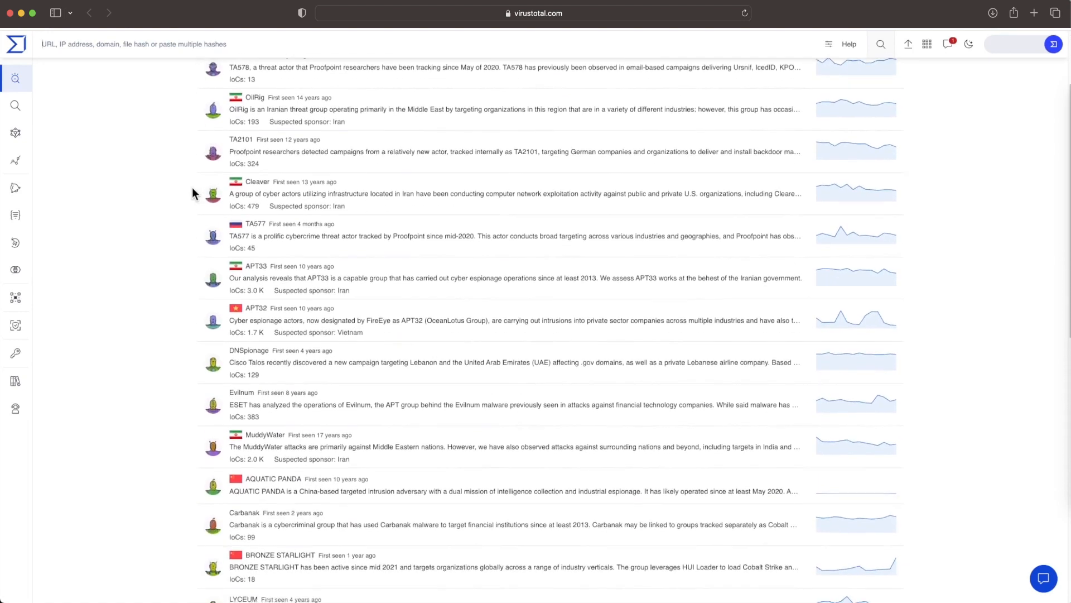
scroll("down", 3)
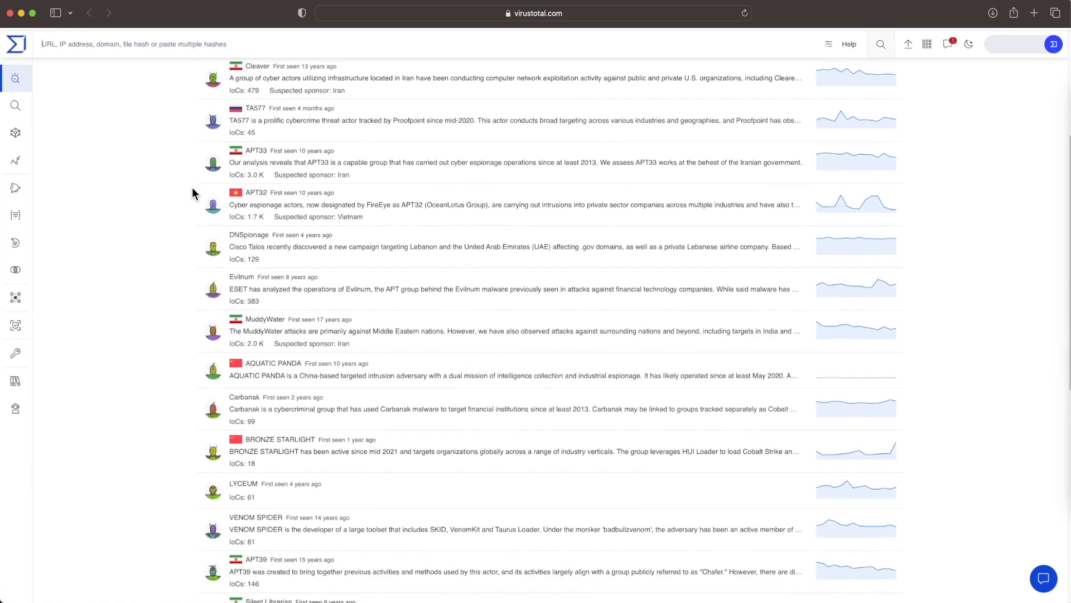
scroll("down", 3)
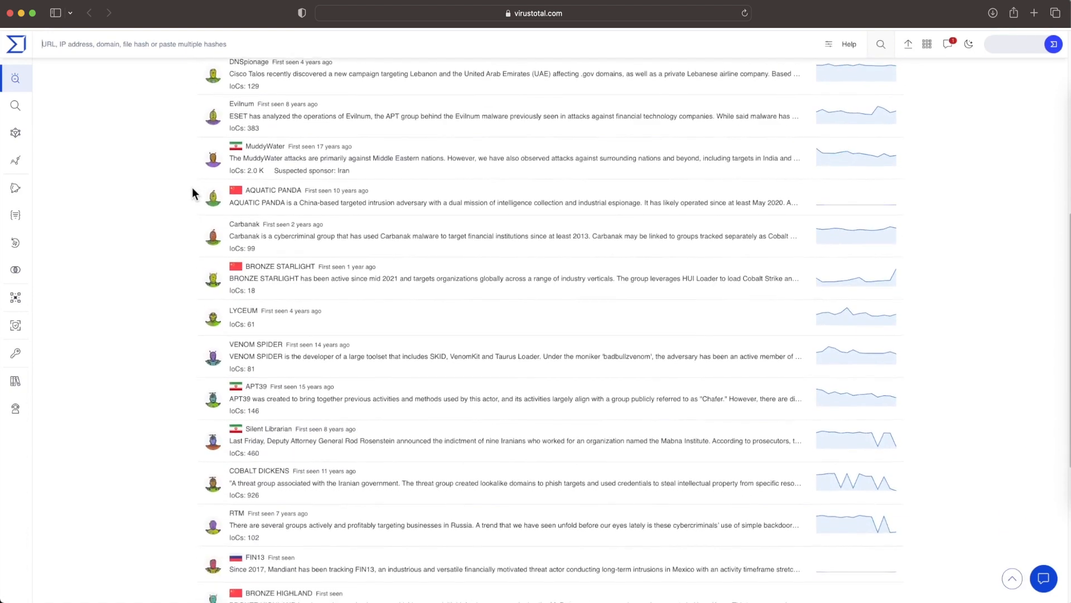
scroll("down", 3)
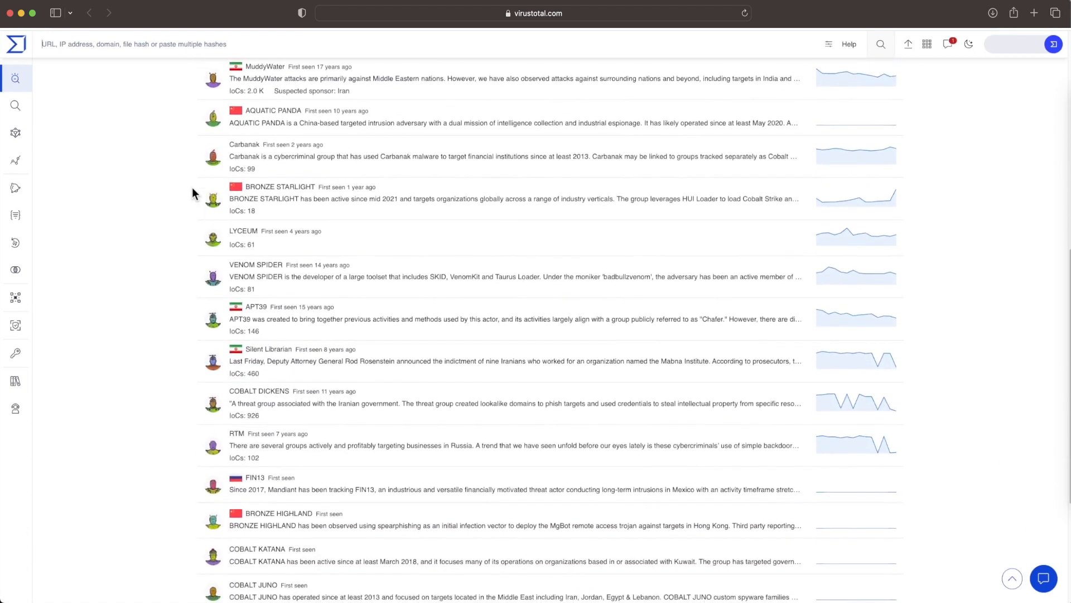
mouse_move(422, 406)
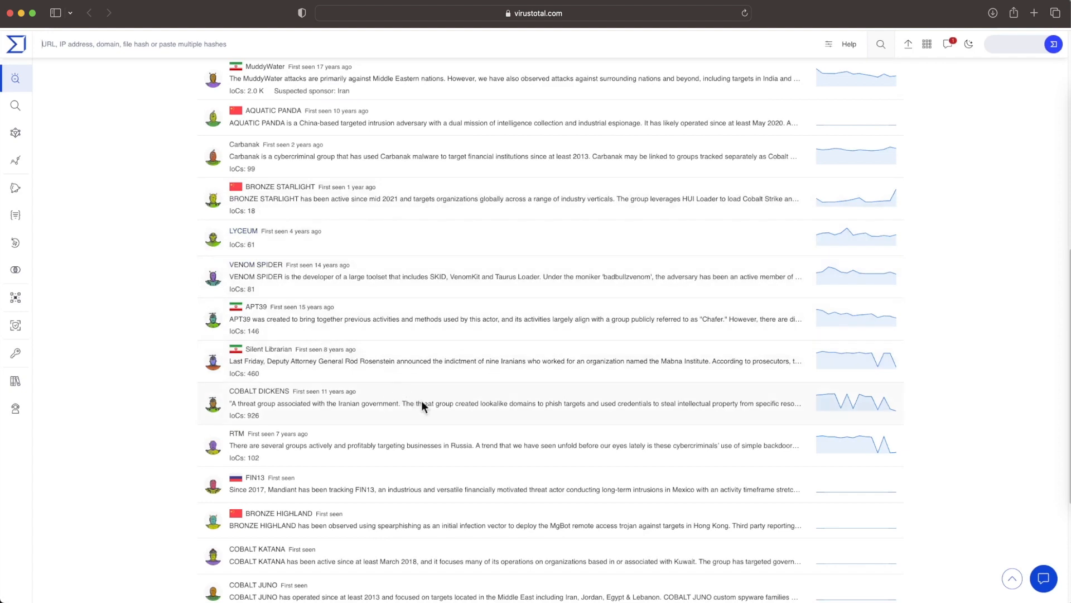
left_click(265, 66)
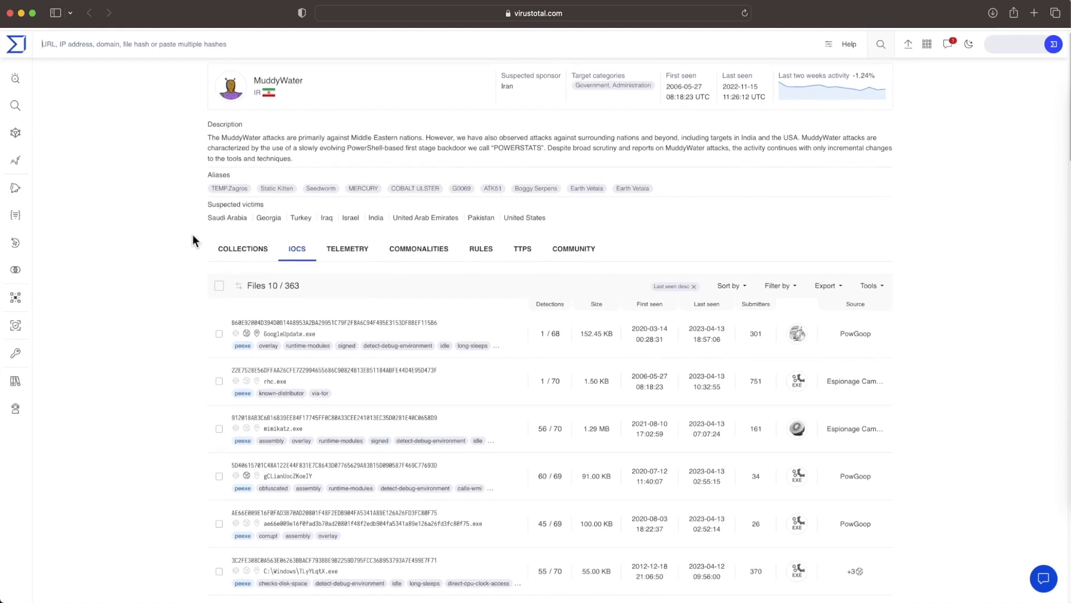
Step: View commonalities across MuddyWater's 363 files, 28 IPs and 1.6K URLs
scroll("down", 3)
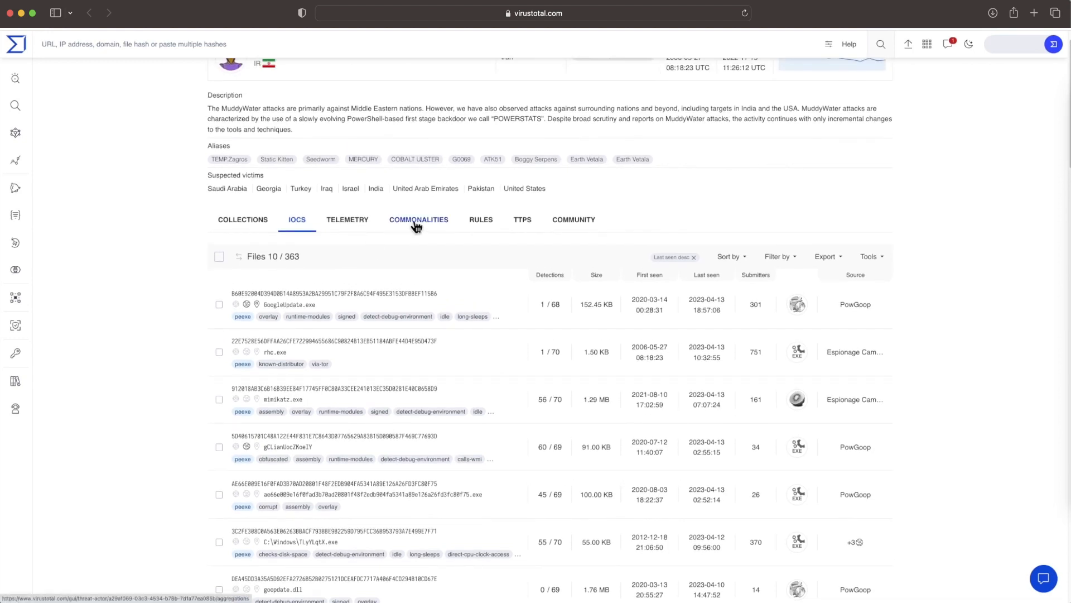
left_click(418, 220)
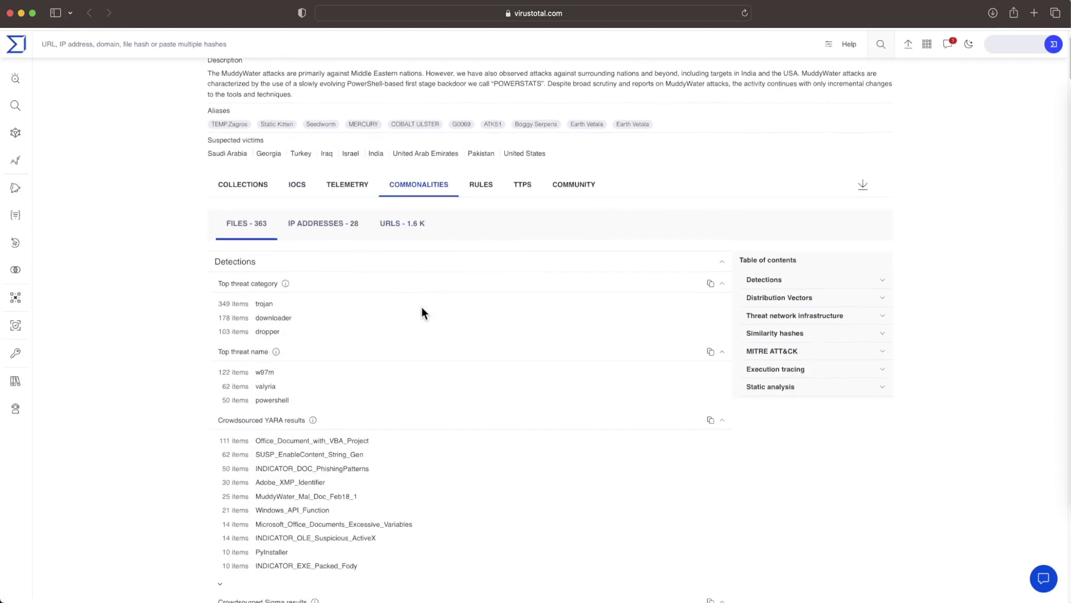
Step: Collapse the crowdsourced YARA results to reach the Sigma rule hits and IDS results
scroll("down", 3)
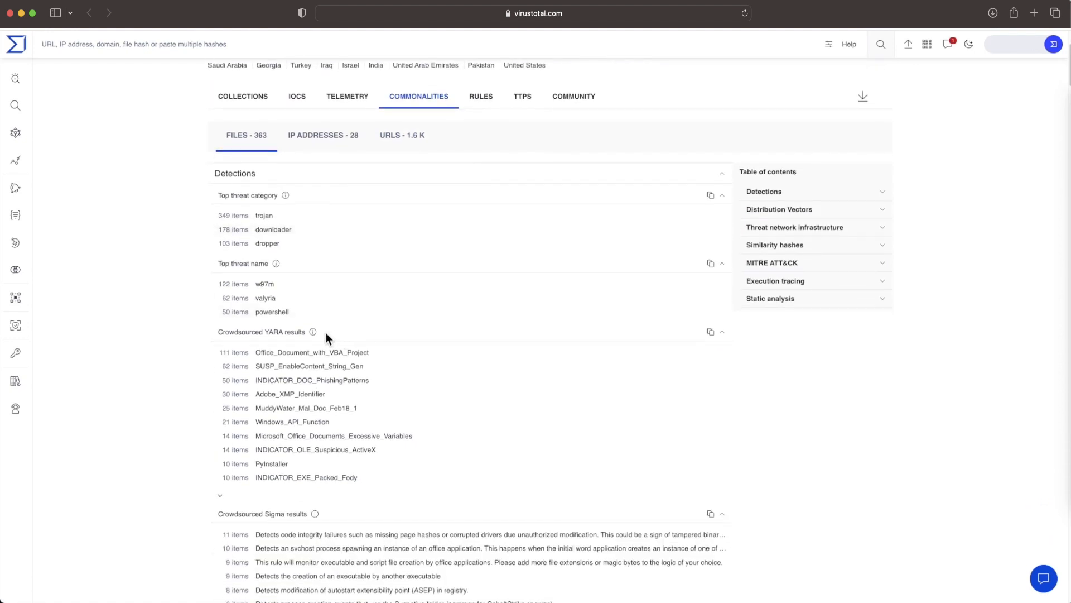
left_click(721, 332)
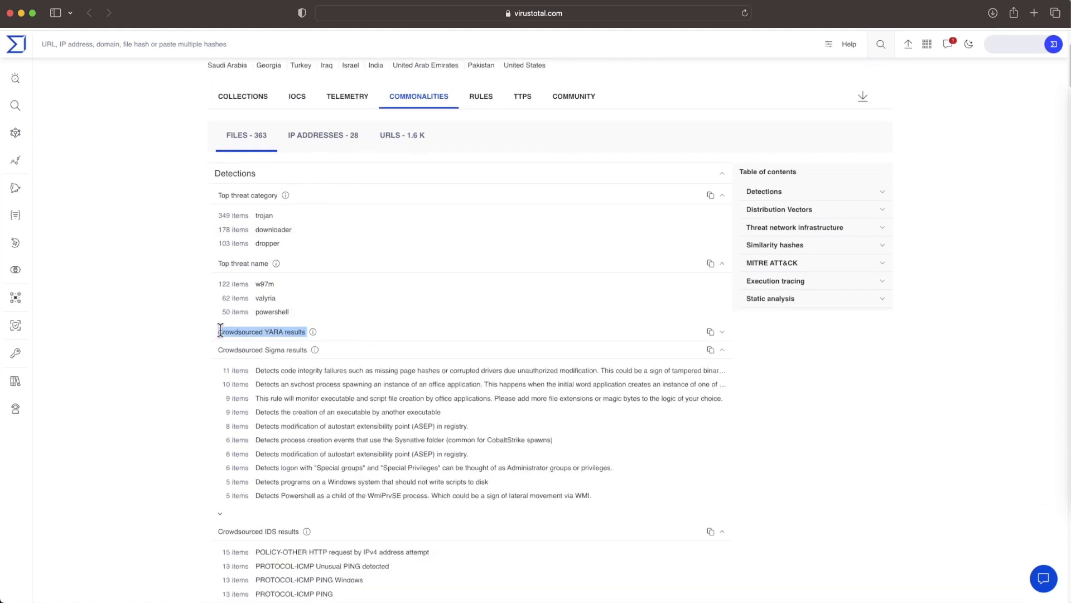
scroll("down", 3)
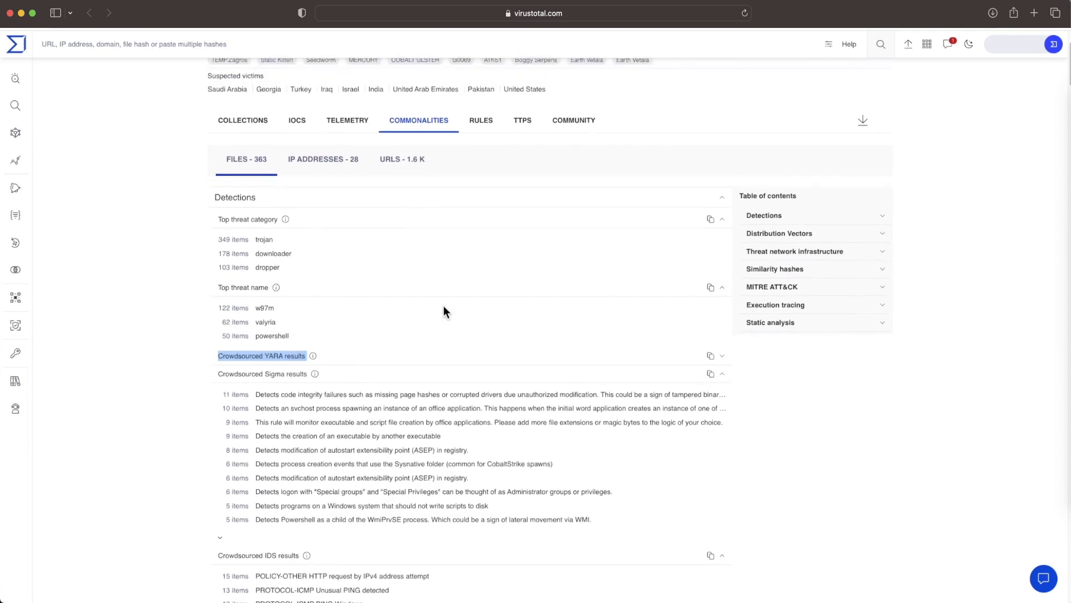